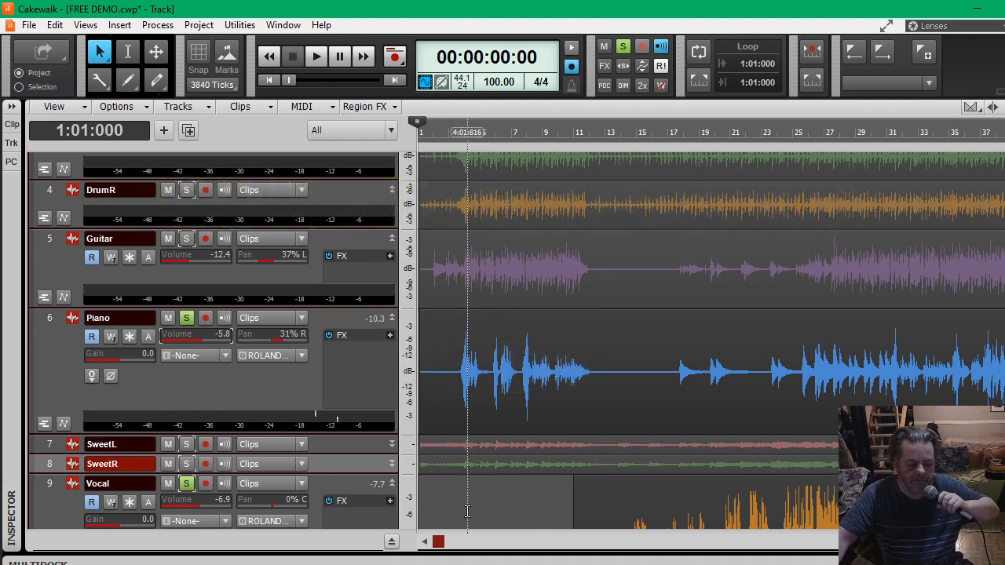
Switch to Console View and insert a new stereo bus, Bus B, beside Master.
scroll("down", 3)
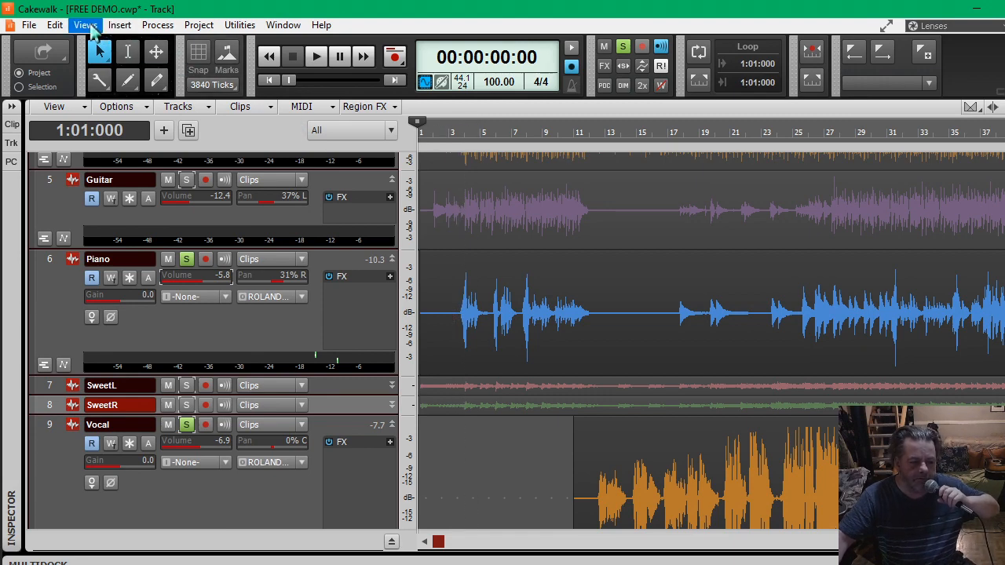
left_click(84, 25)
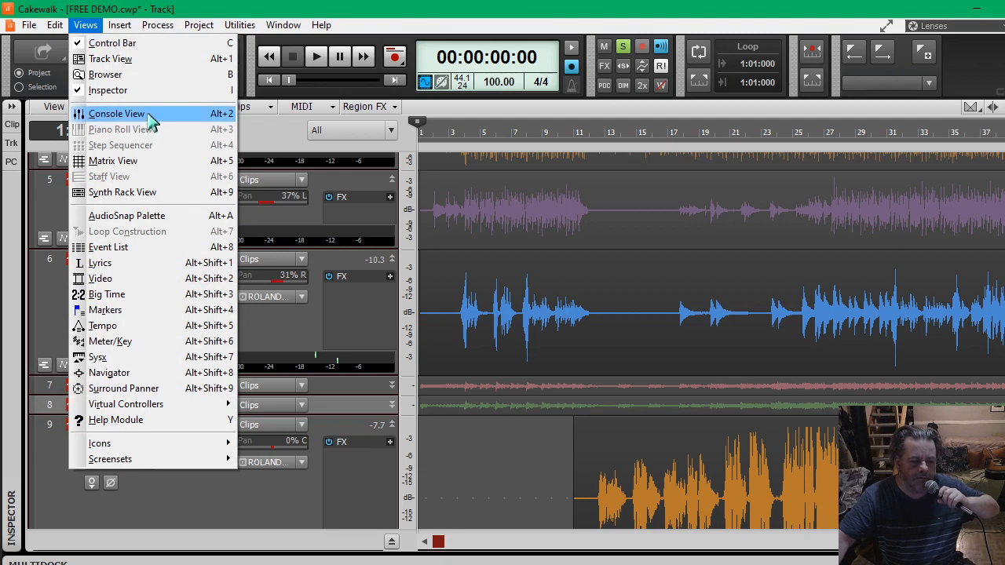
left_click(116, 113)
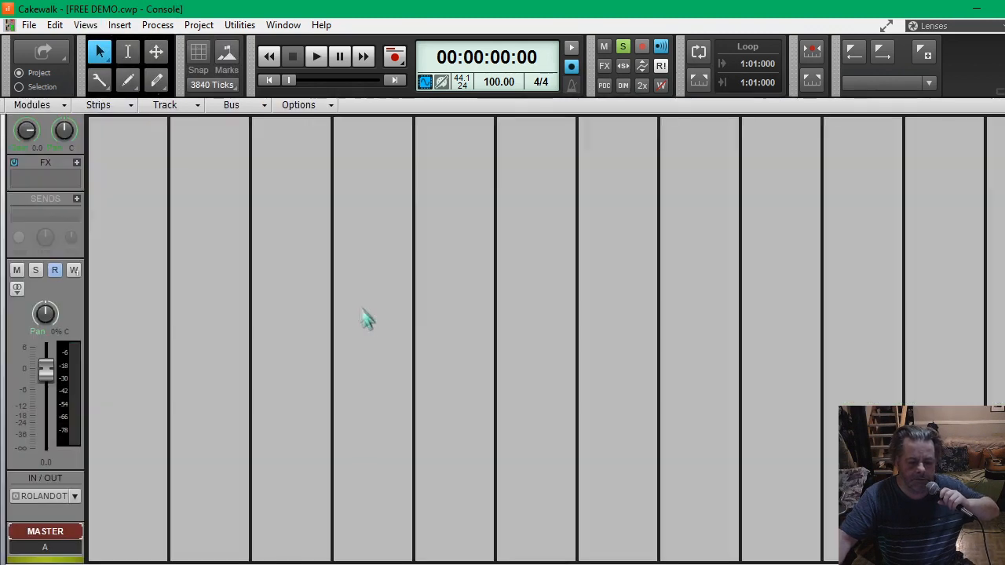
mouse_move(212, 368)
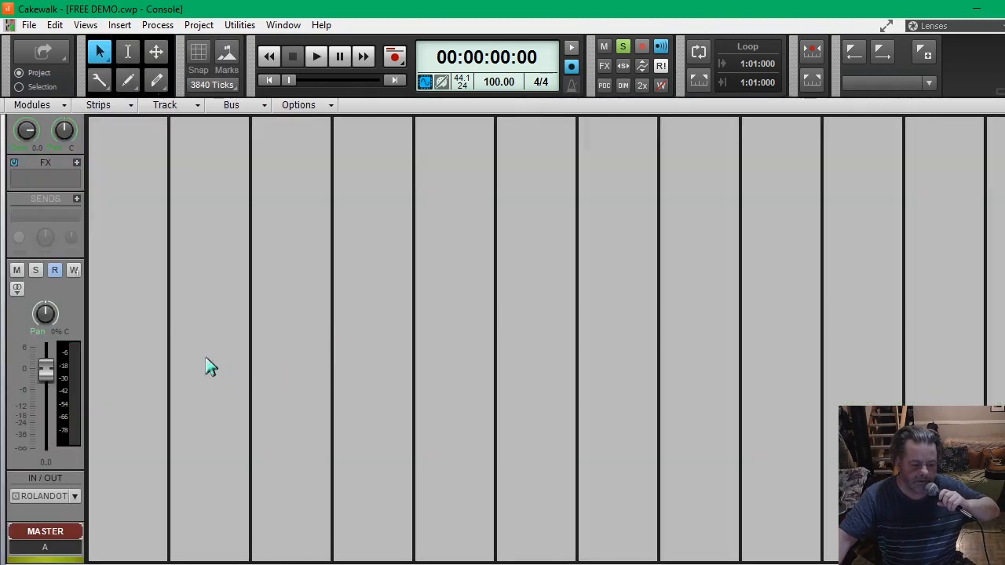
right_click(212, 365)
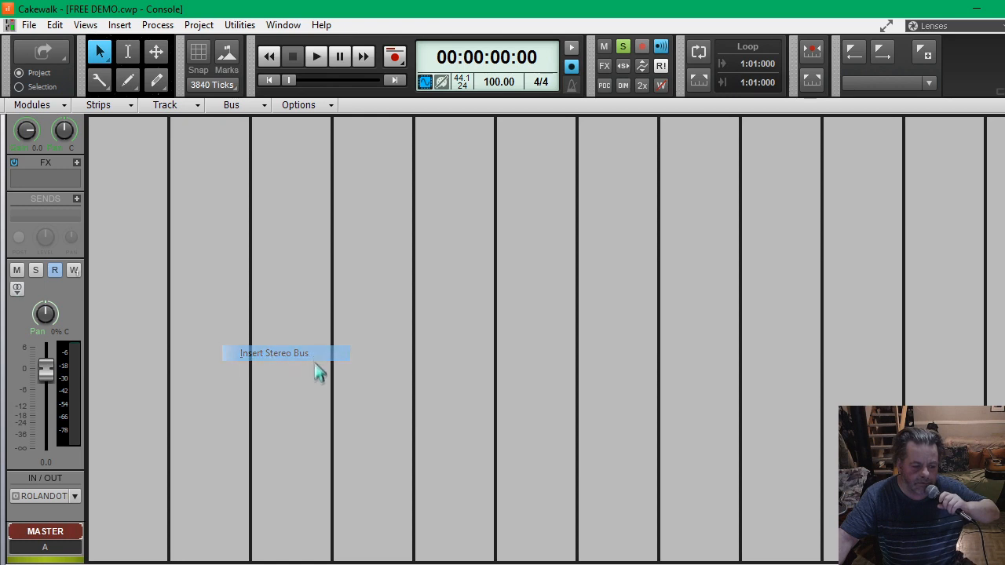
left_click(273, 352)
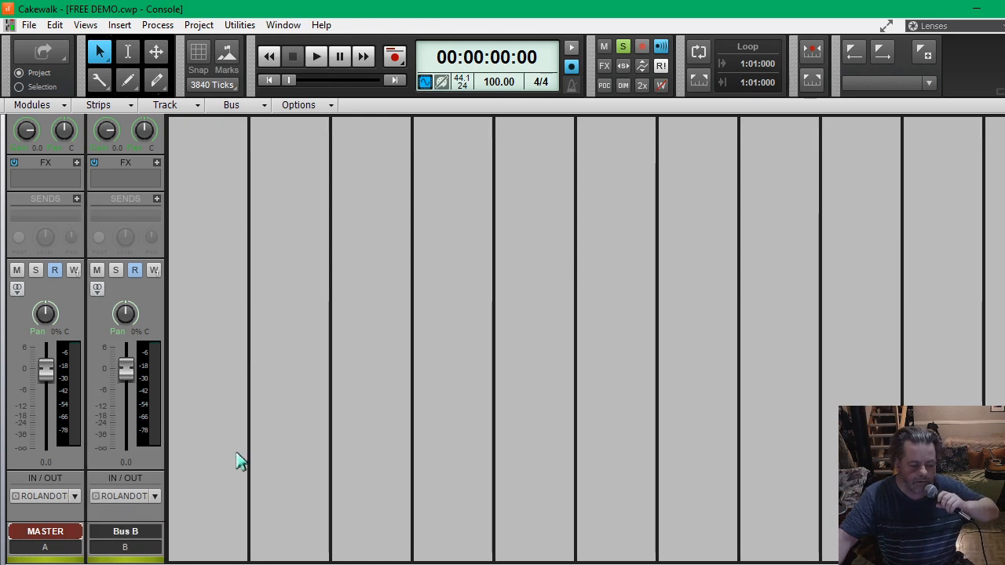
mouse_move(71, 361)
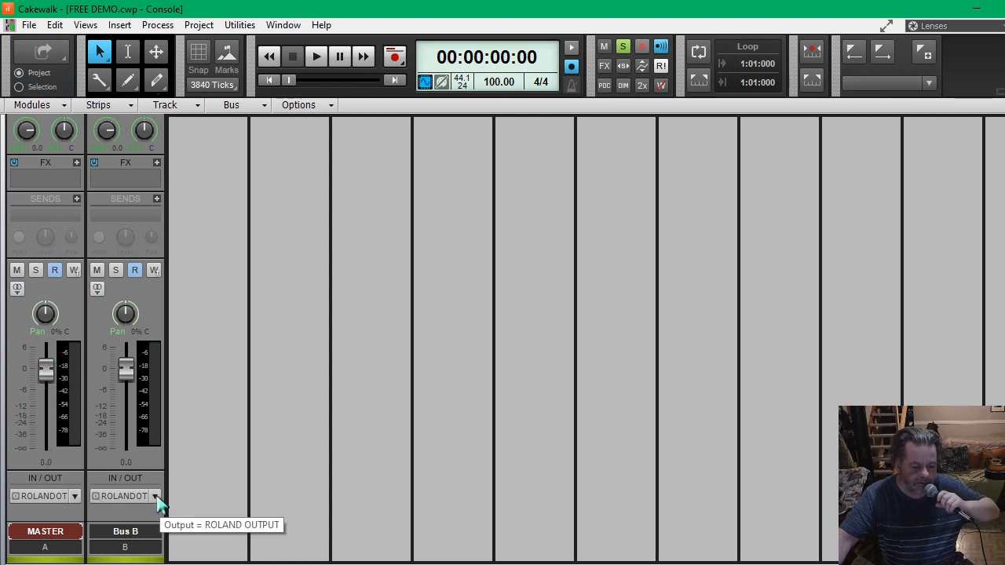
Set Bus B's output to MASTER instead of the Roland interface.
left_click(154, 496)
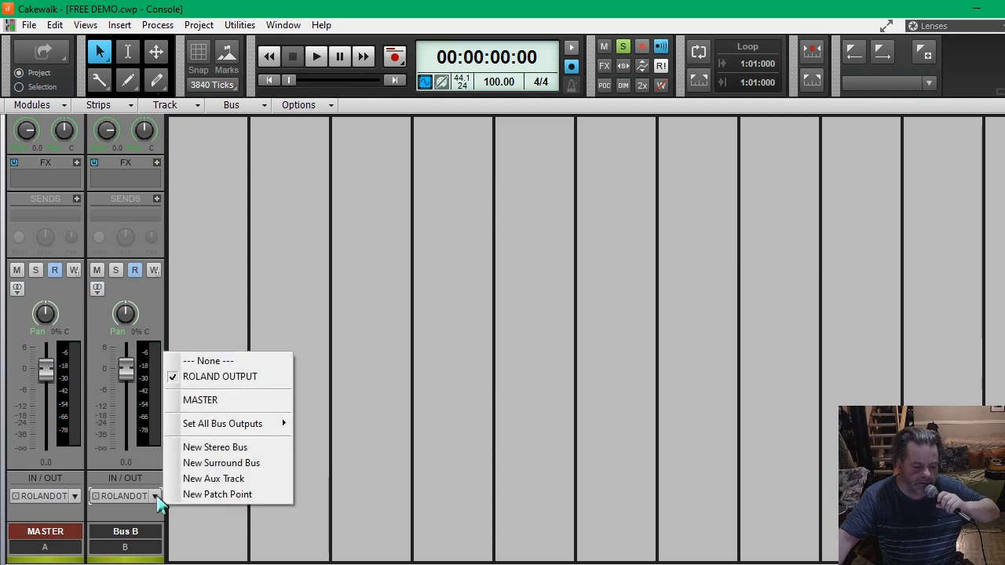
left_click(201, 401)
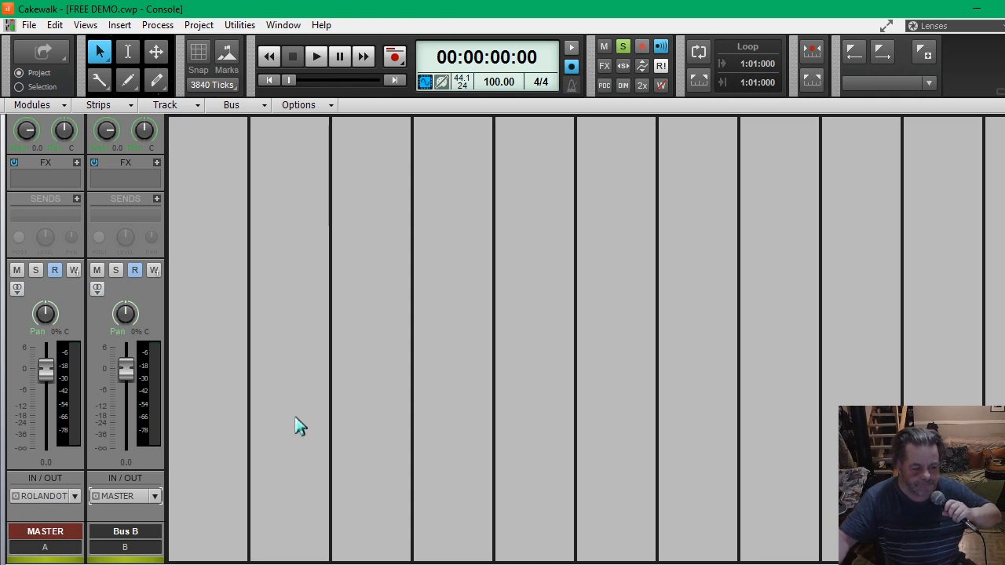
mouse_move(259, 207)
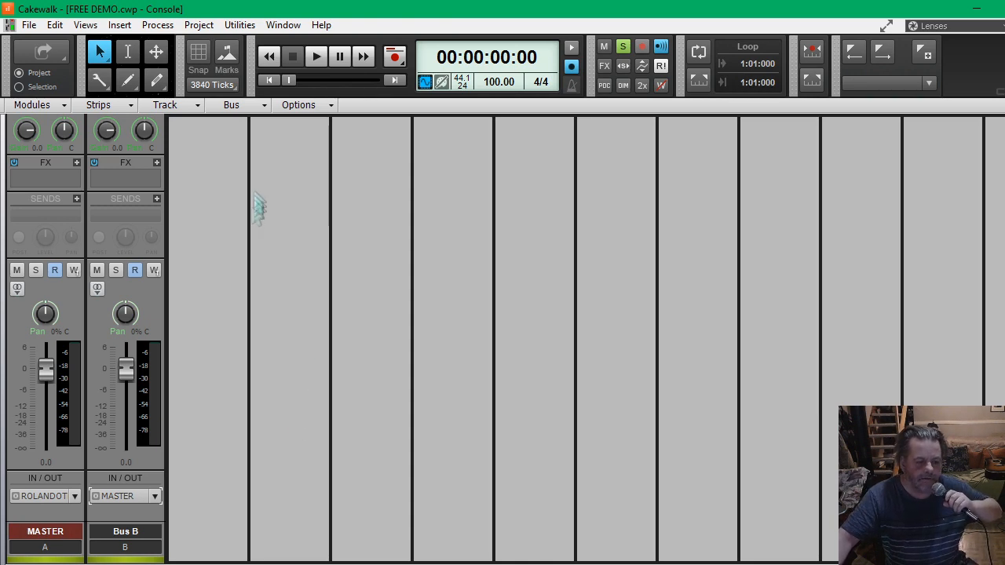
Return to Track View showing the drum, guitar, piano, sweetener and vocal tracks.
left_click(84, 25)
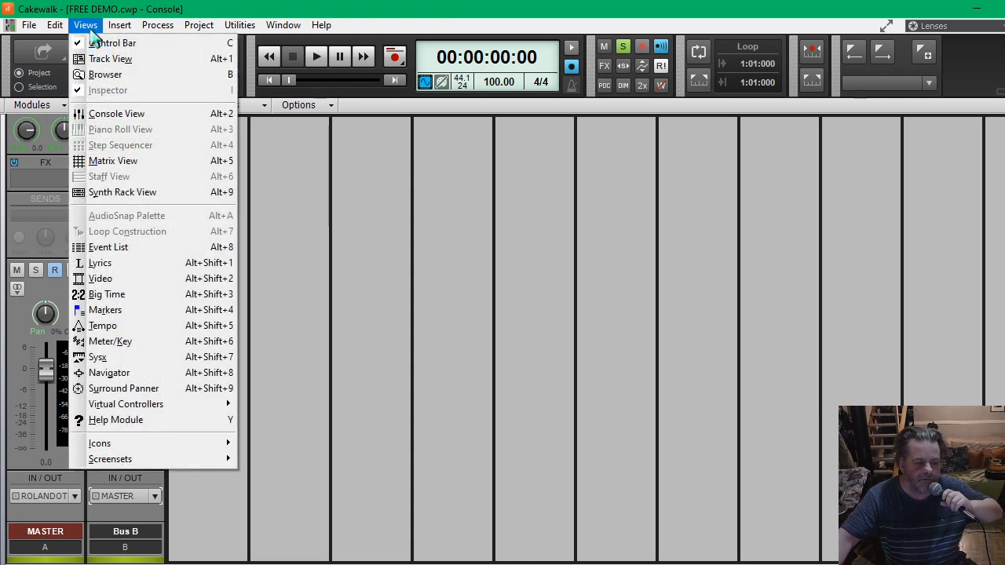
mouse_move(110, 60)
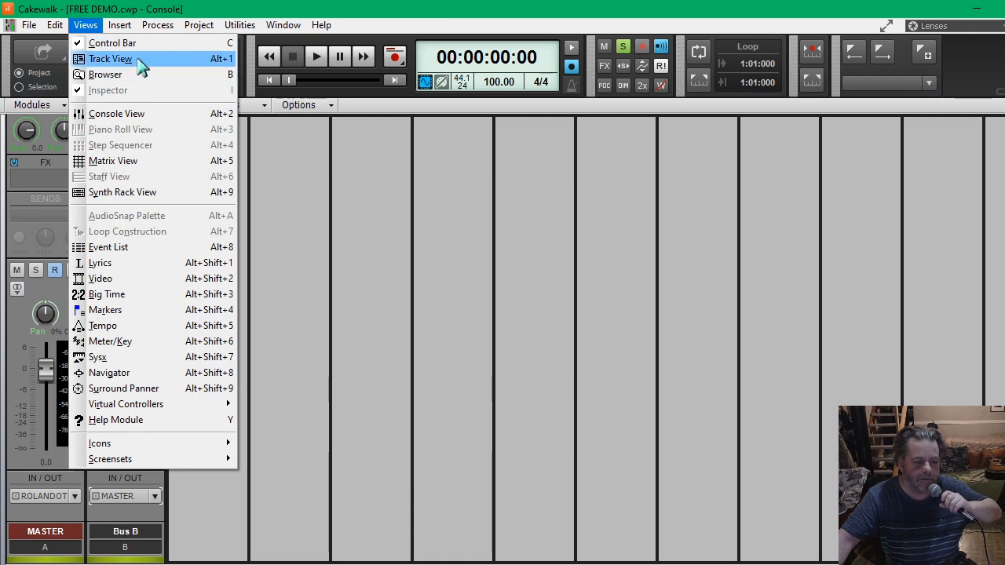
left_click(110, 58)
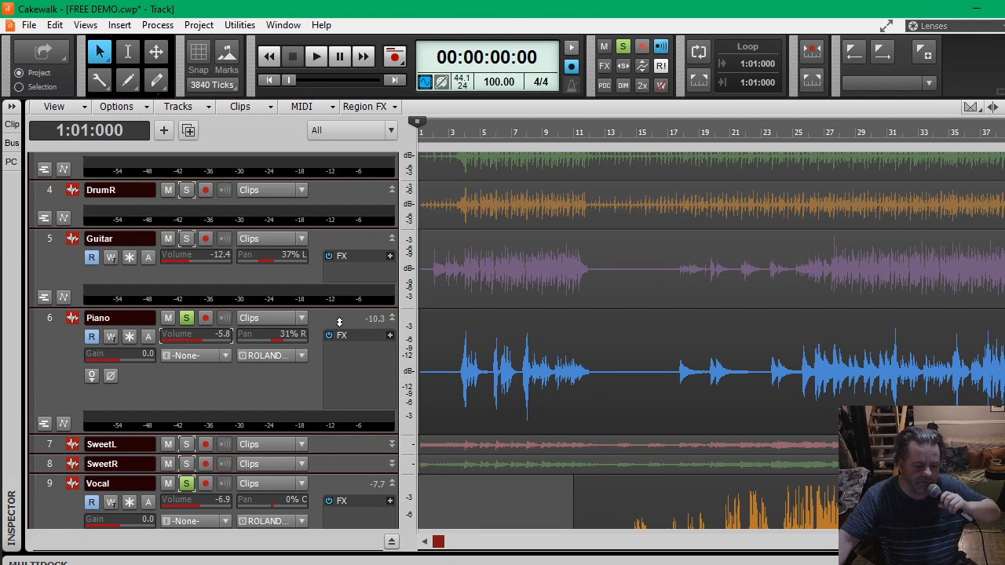
scroll("down", 3)
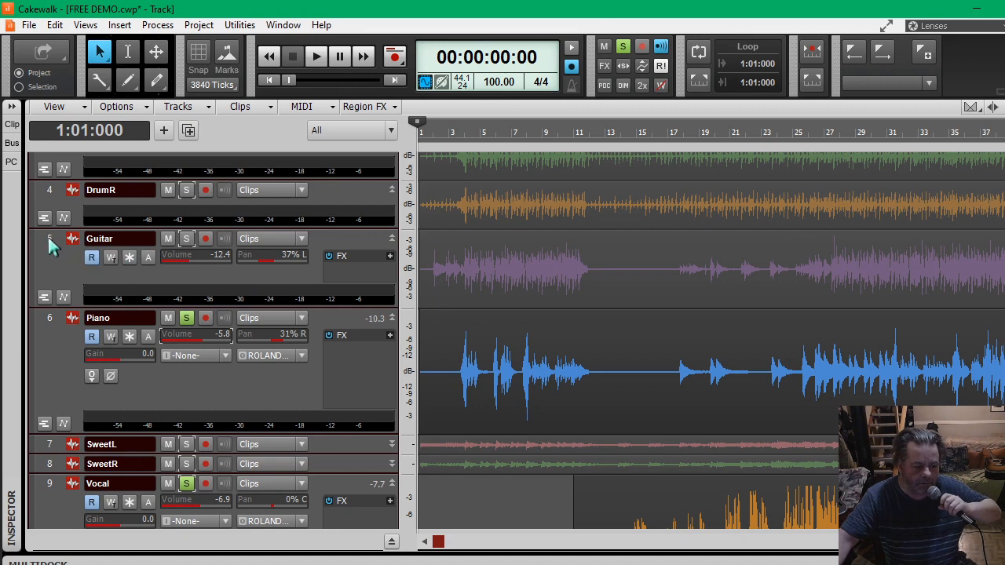
Select the Guitar track, then add Piano and Vocal to the selection.
left_click(50, 238)
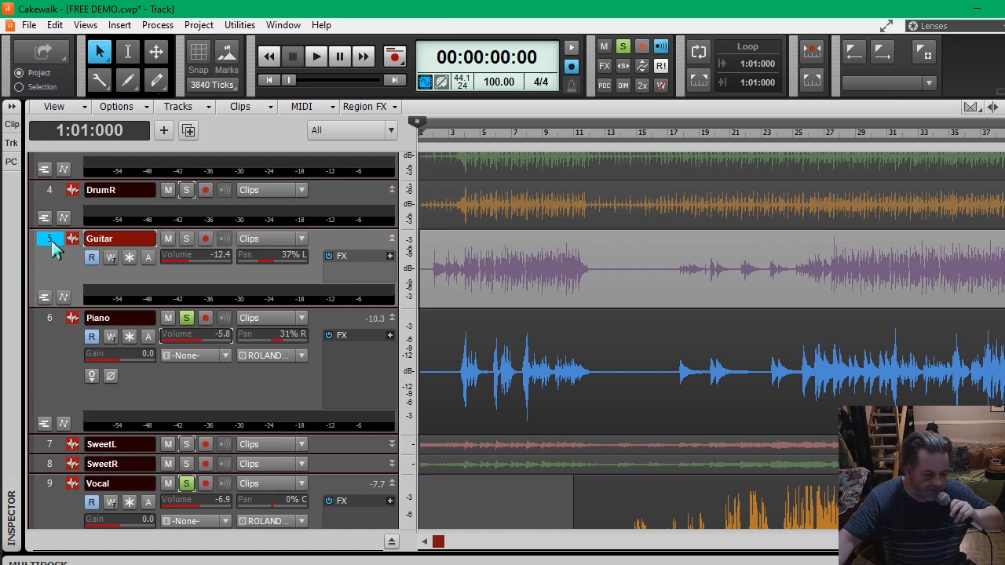
mouse_move(61, 277)
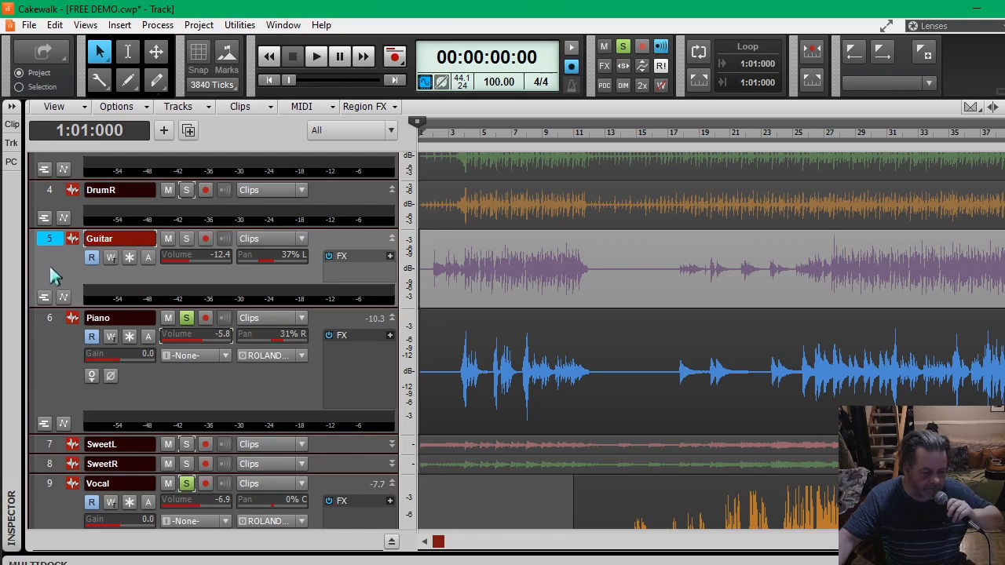
mouse_move(61, 358)
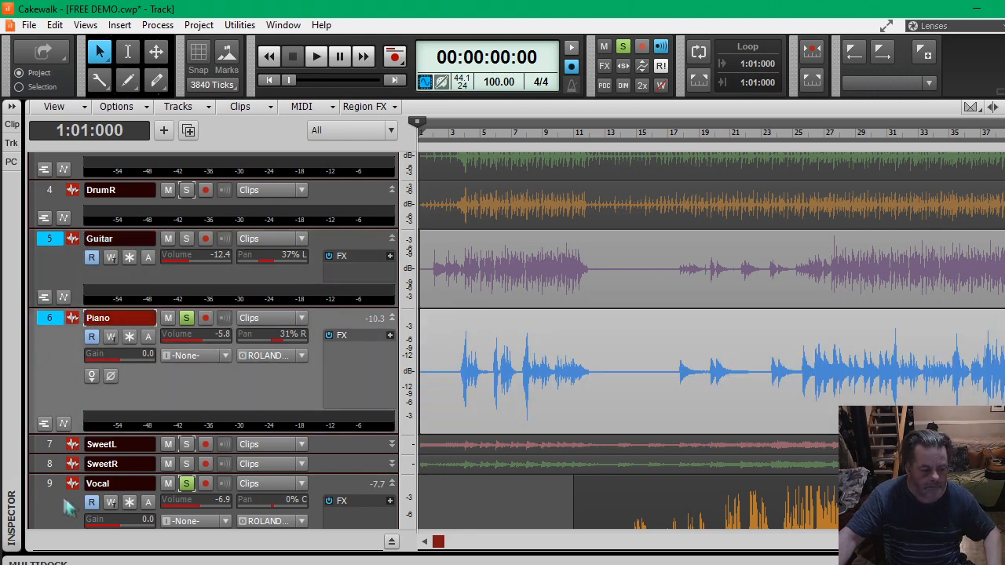
scroll("down", 3)
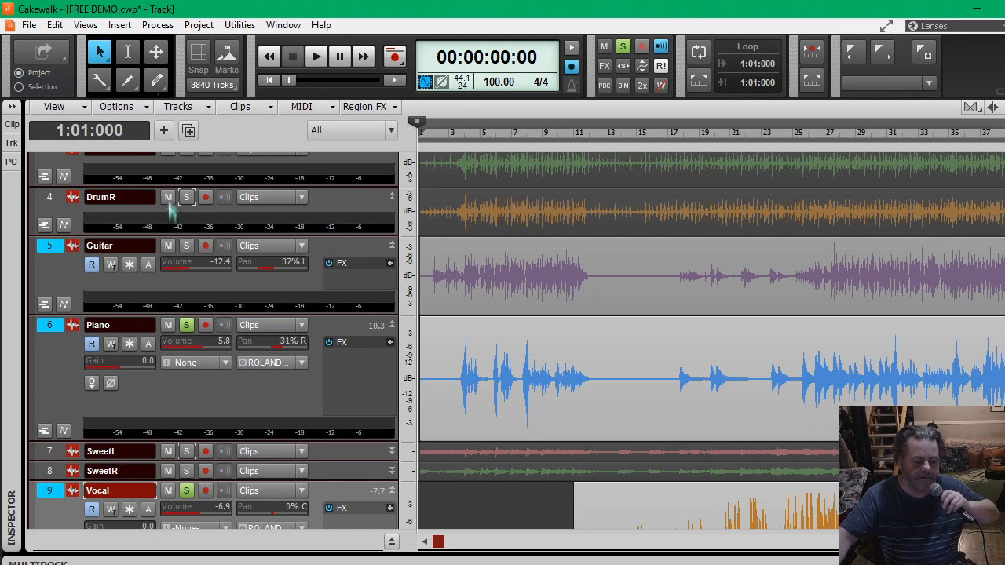
scroll("down", 3)
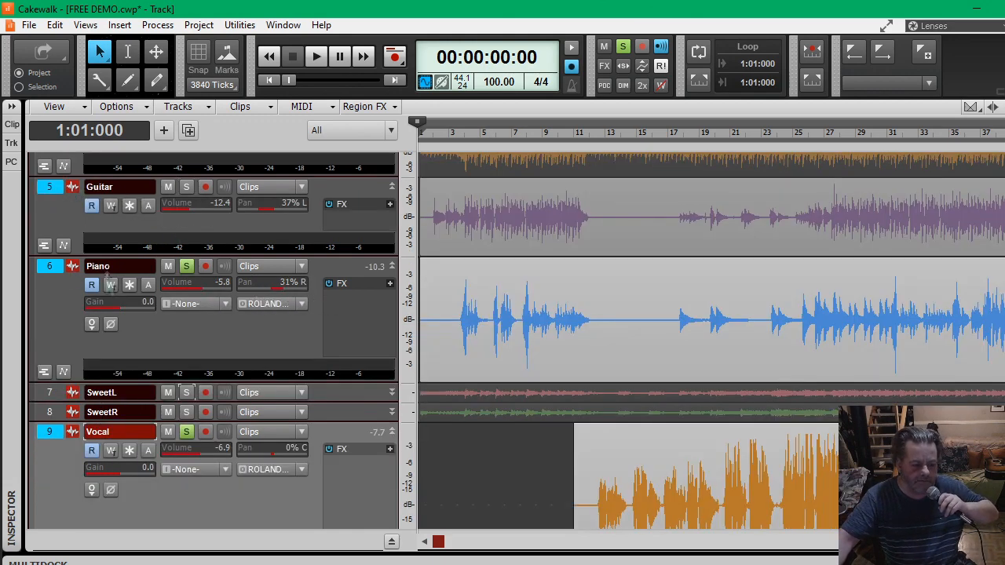
scroll("down", 3)
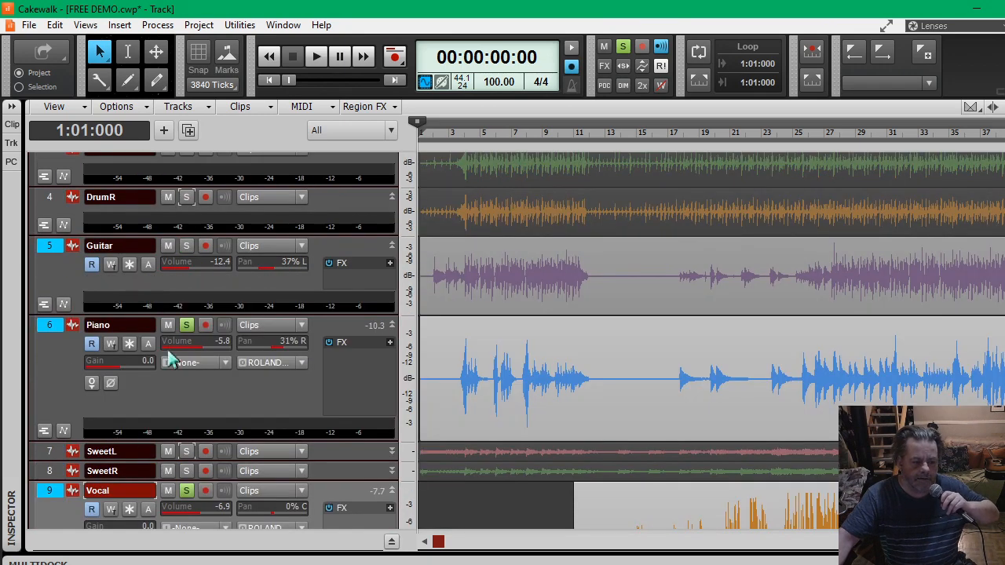
mouse_move(197, 123)
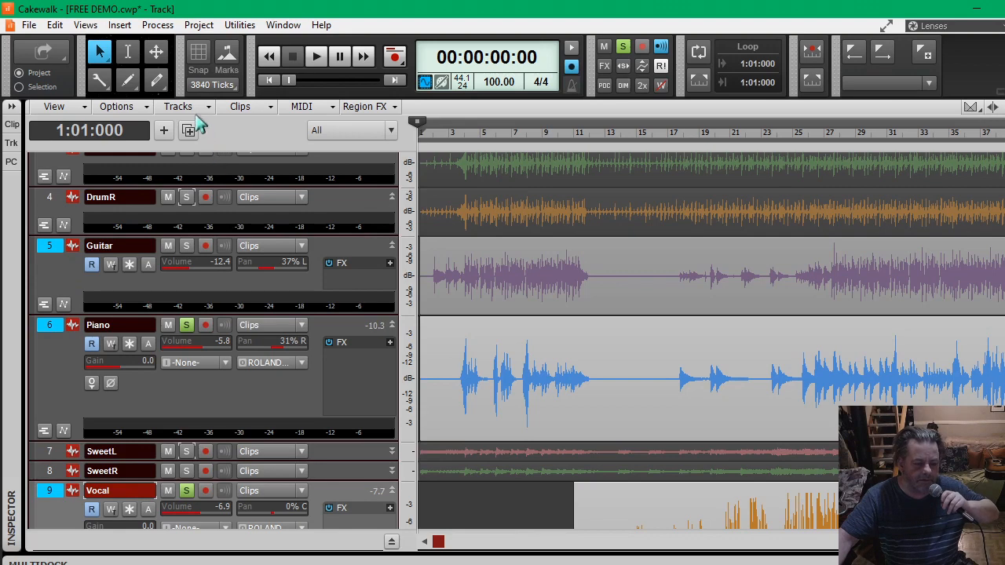
left_click(179, 107)
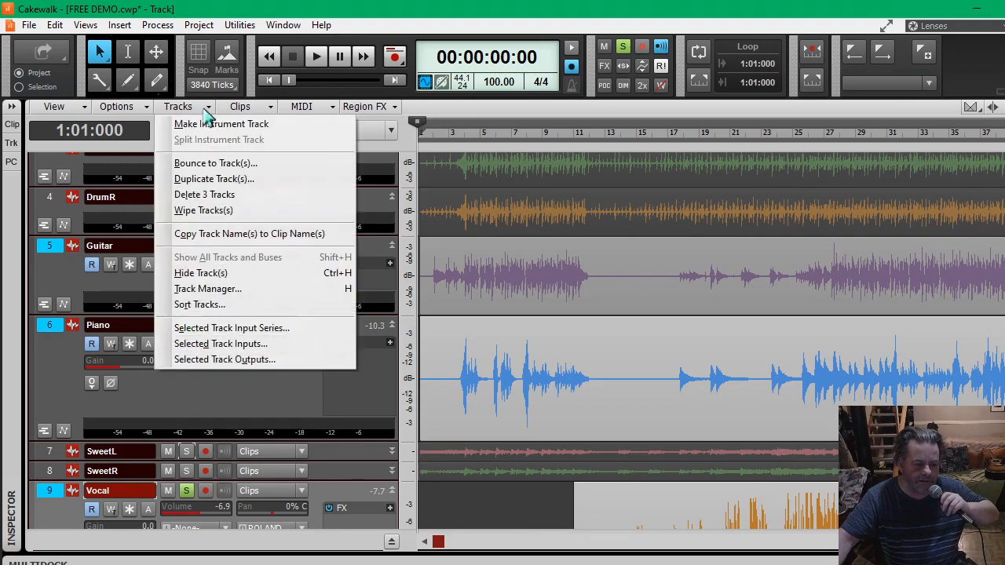
mouse_move(248, 234)
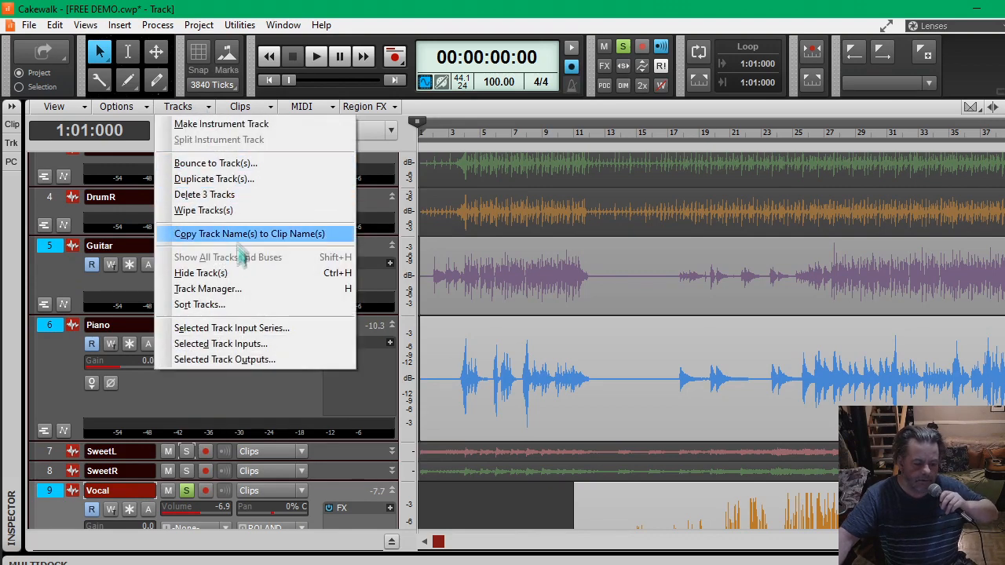
mouse_move(295, 360)
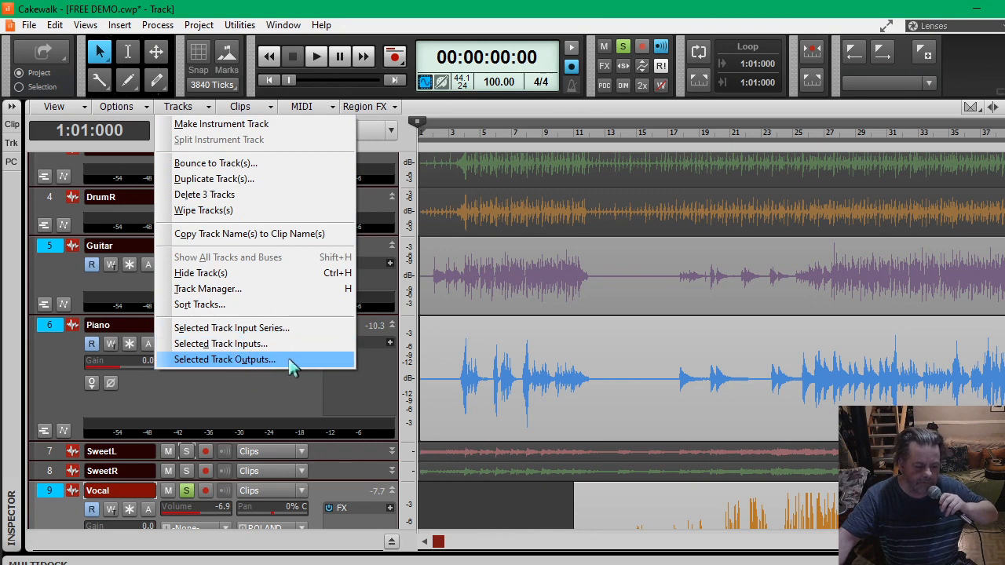
mouse_move(264, 369)
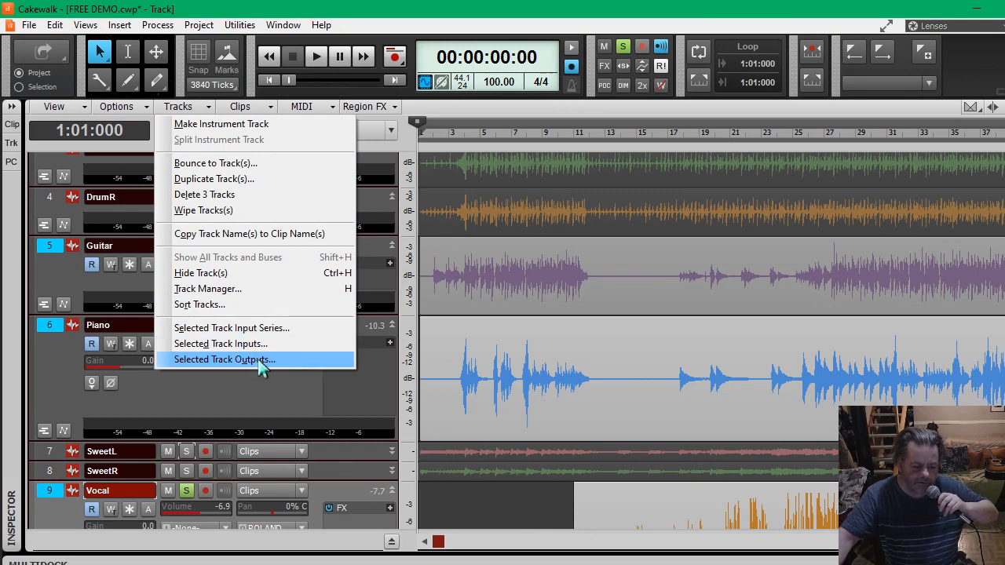
left_click(223, 358)
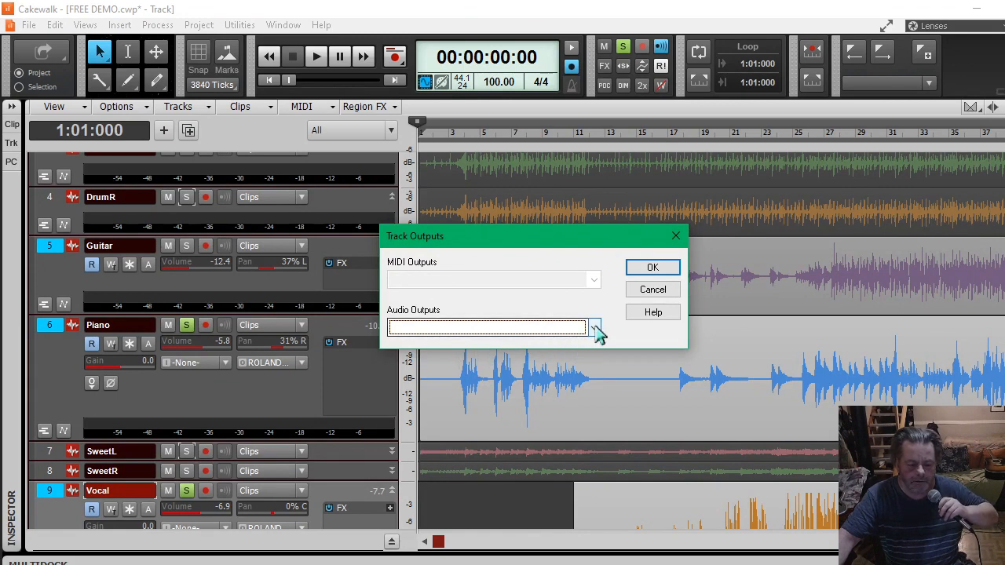
left_click(594, 329)
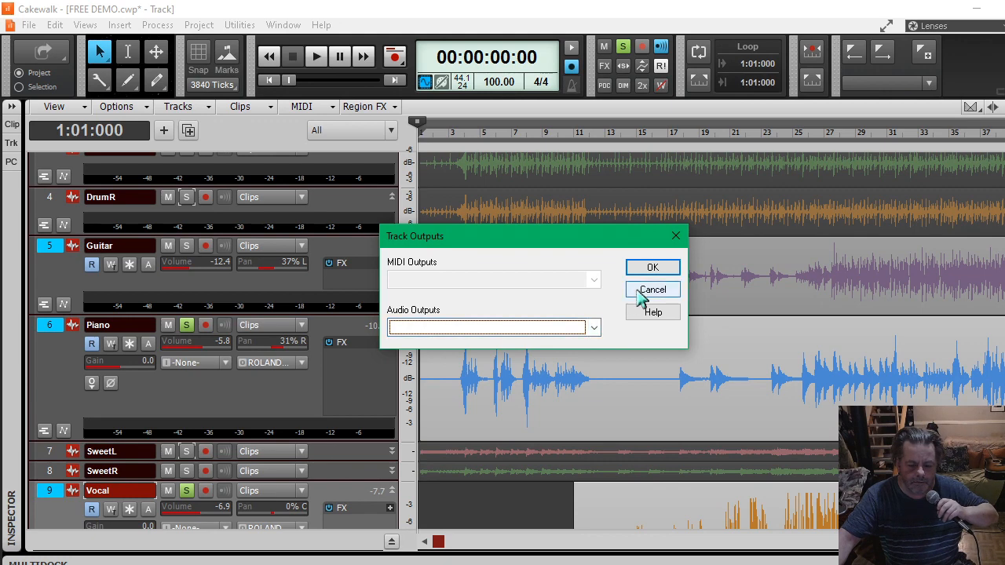
left_click(653, 289)
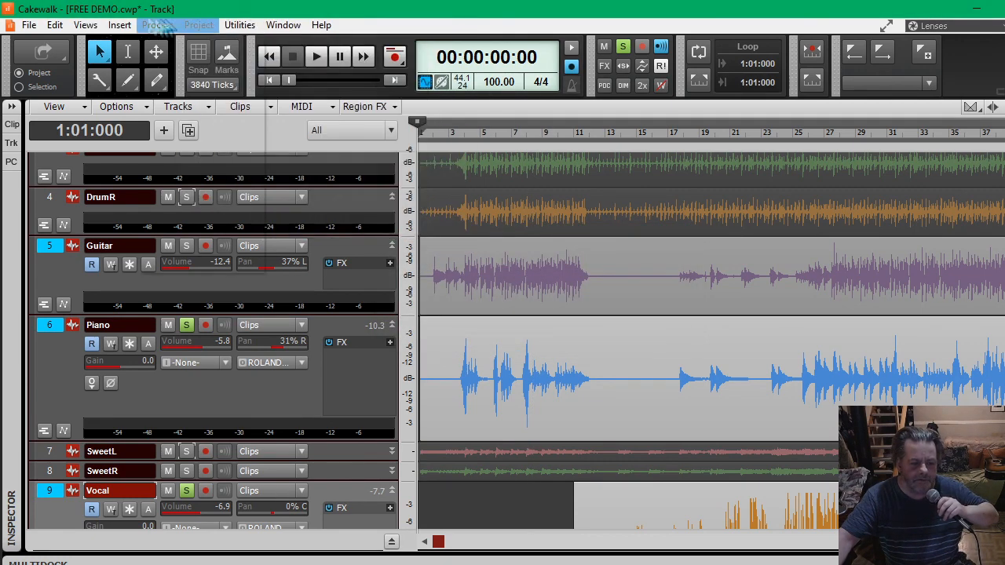
Switch to Console View and start renaming the Bus B strip.
left_click(85, 25)
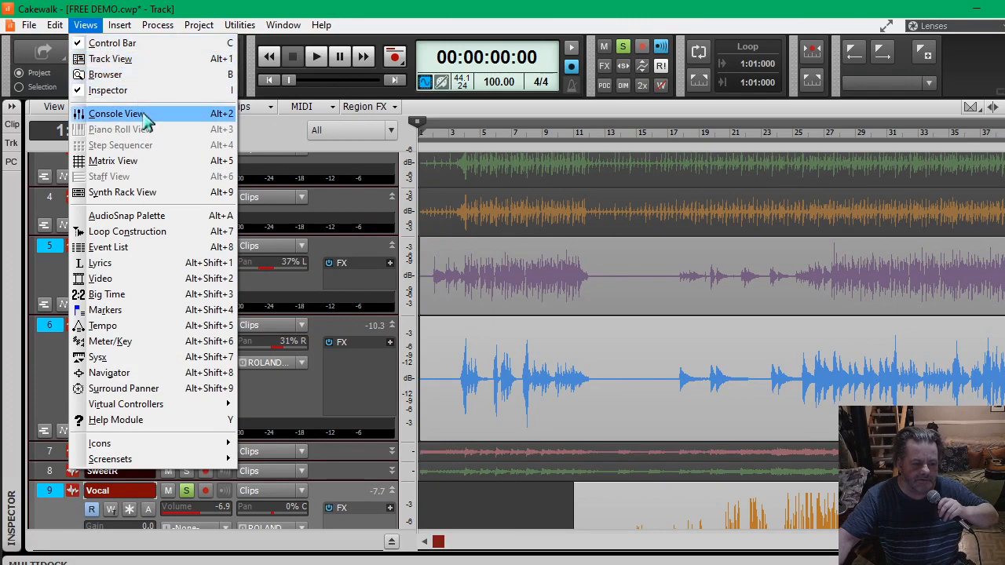
left_click(116, 113)
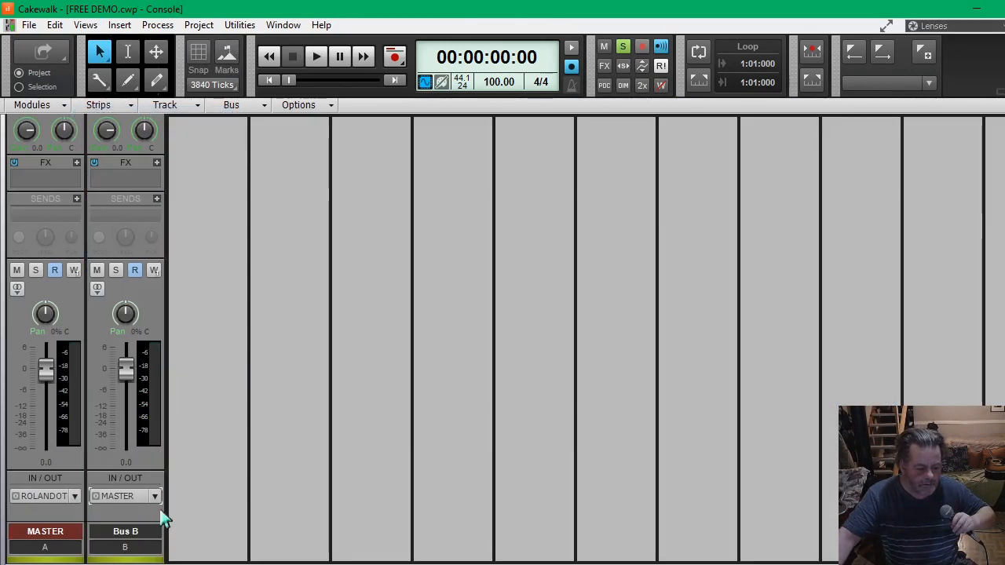
left_click(125, 531)
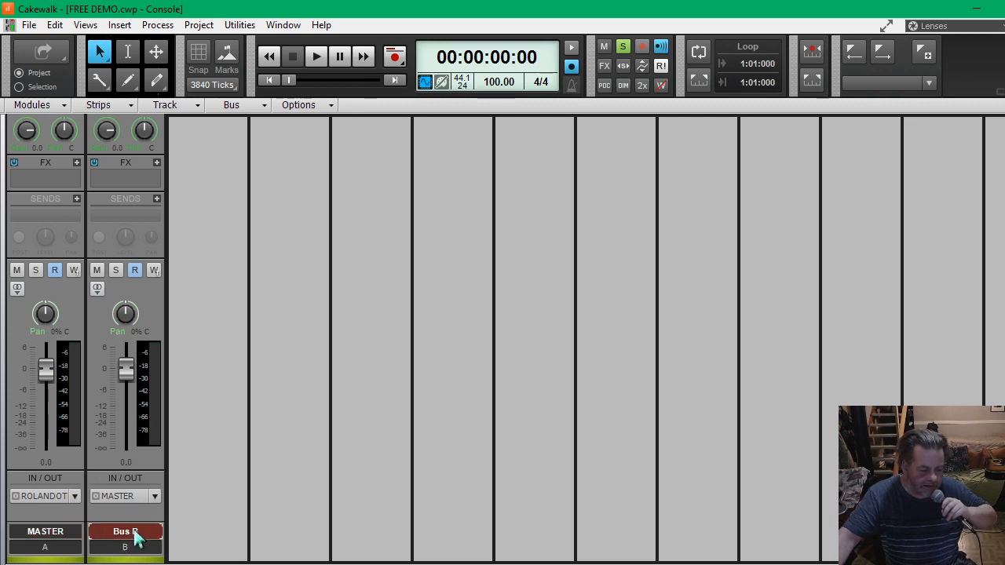
double_click(125, 531)
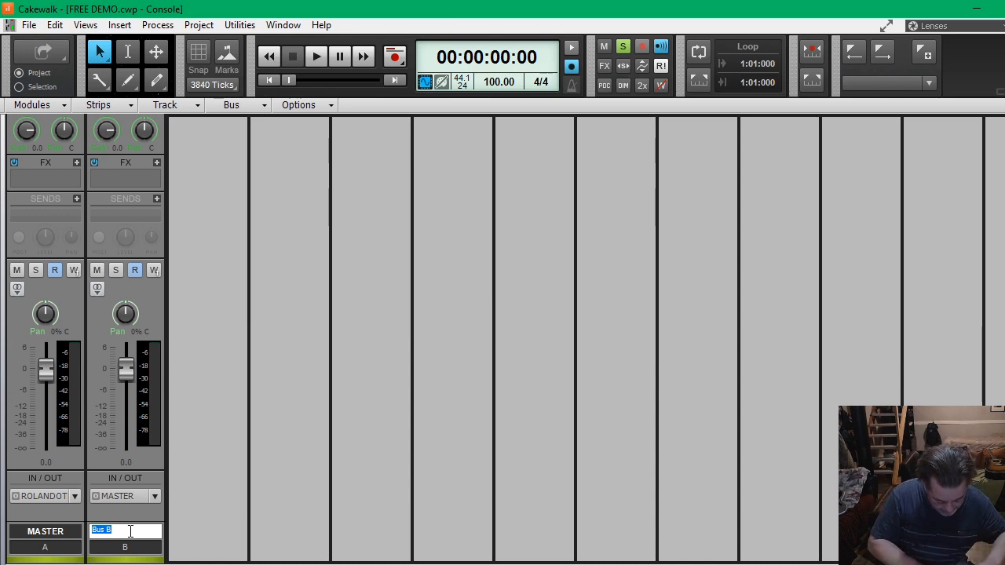
Rename Bus B to COMBINE TRACKS, still routed to Master.
type("co")
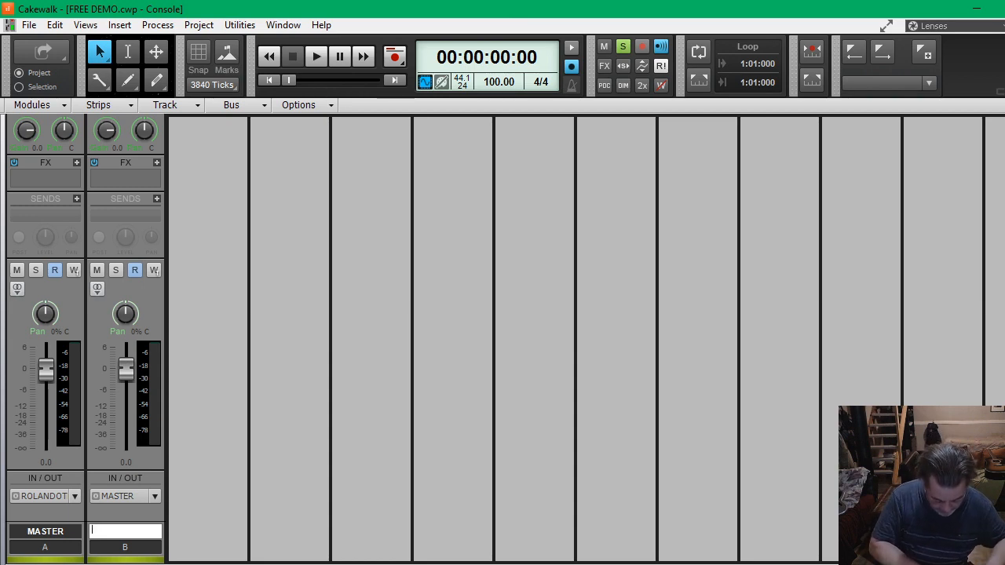
type("COMB1")
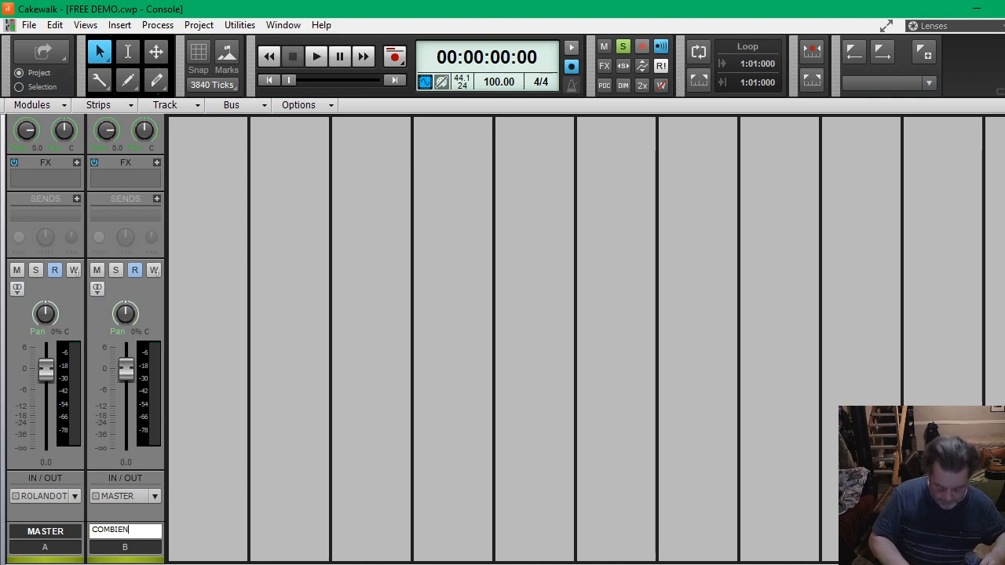
key("Backspace")
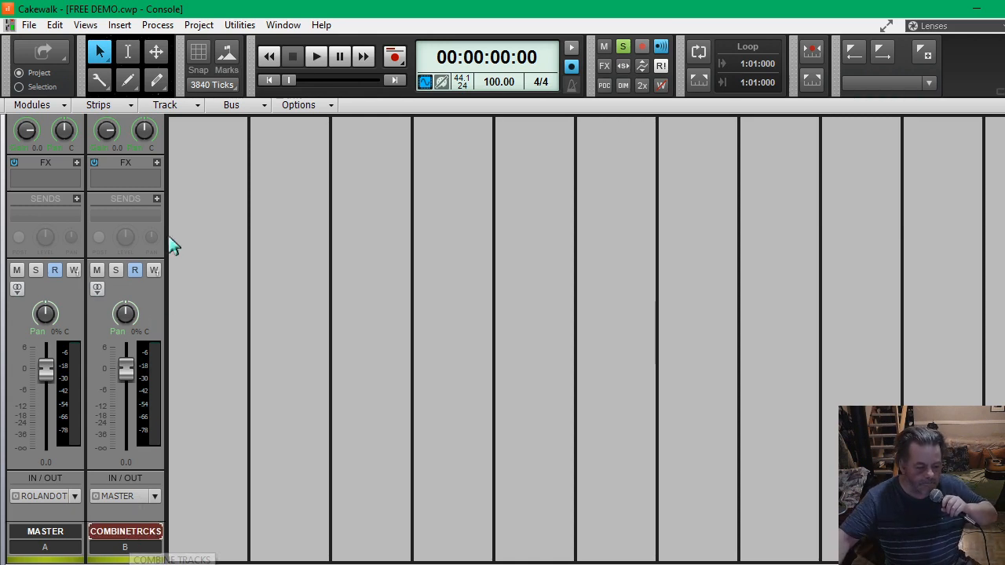
left_click(85, 25)
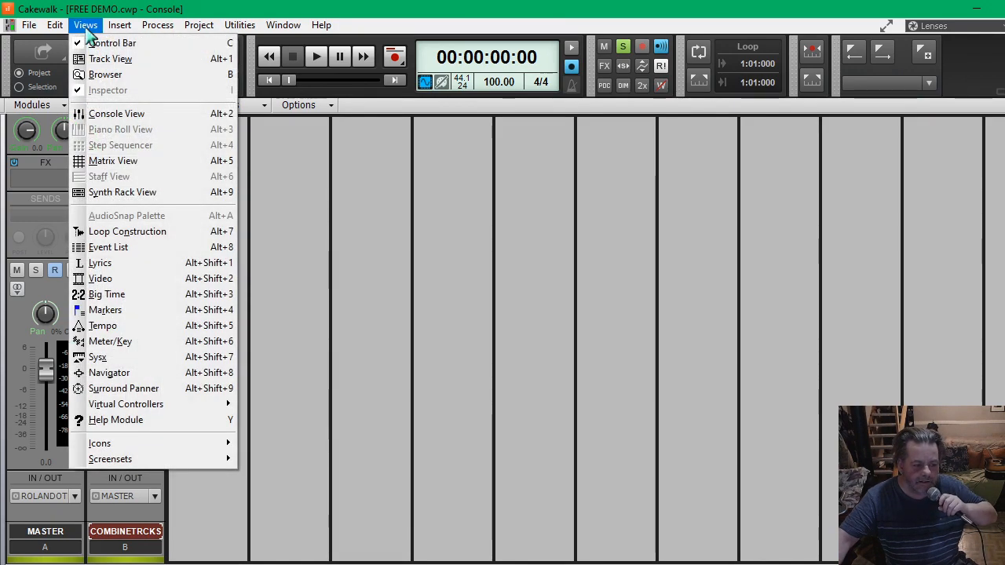
Back in Track View, bring up Selected Track Outputs for the Guitar, Piano and Vocal tracks.
left_click(110, 59)
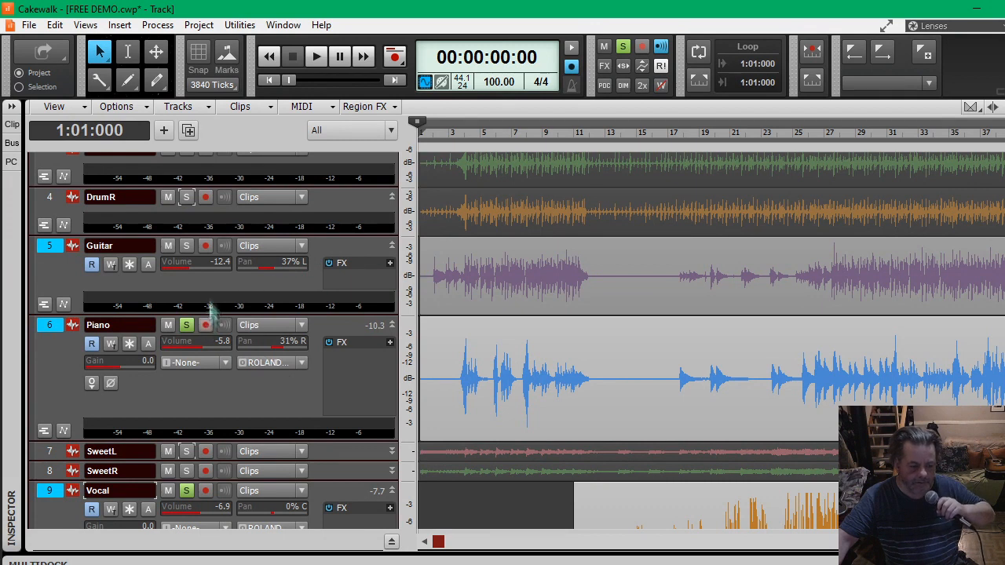
mouse_move(217, 383)
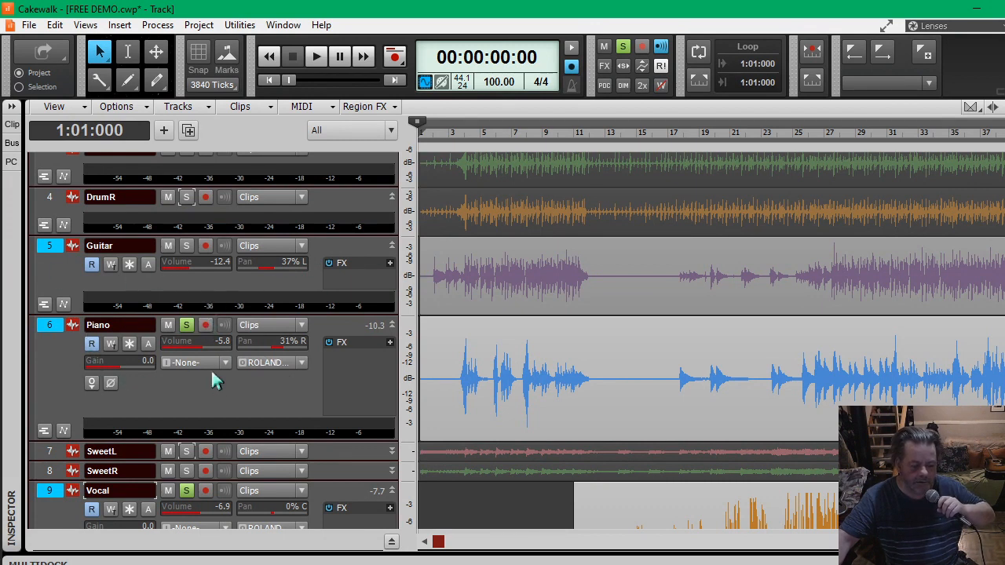
mouse_move(336, 396)
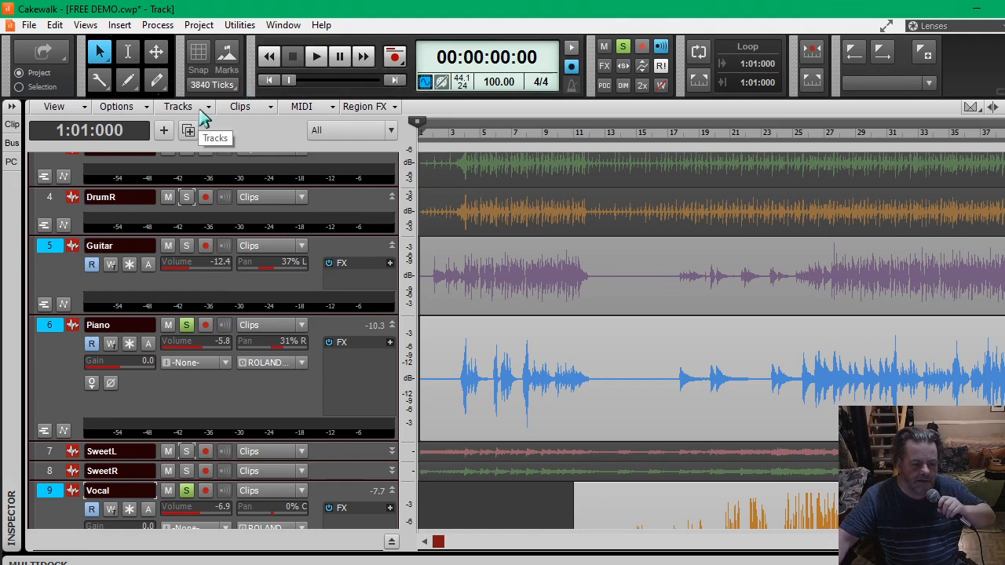
left_click(177, 107)
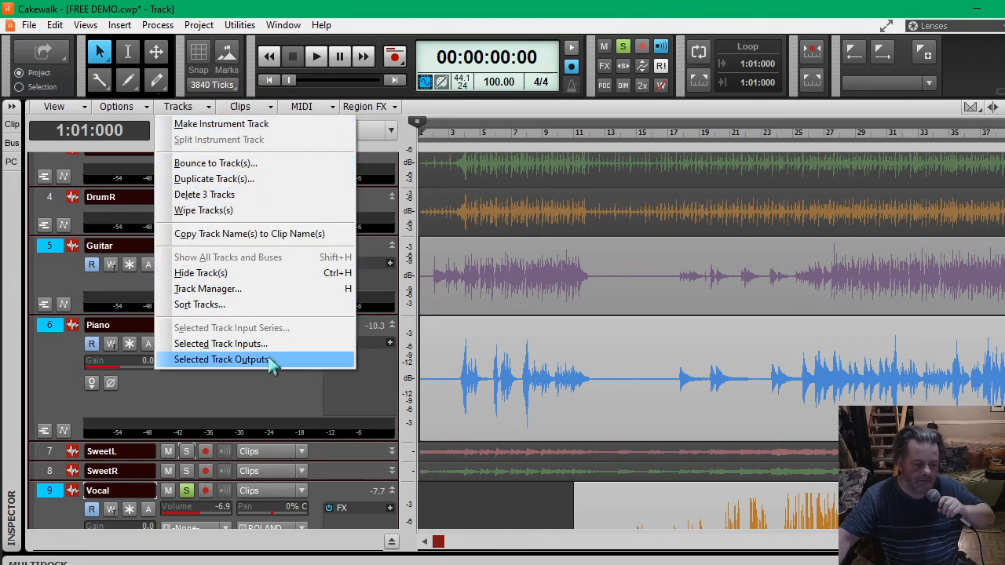
mouse_move(289, 368)
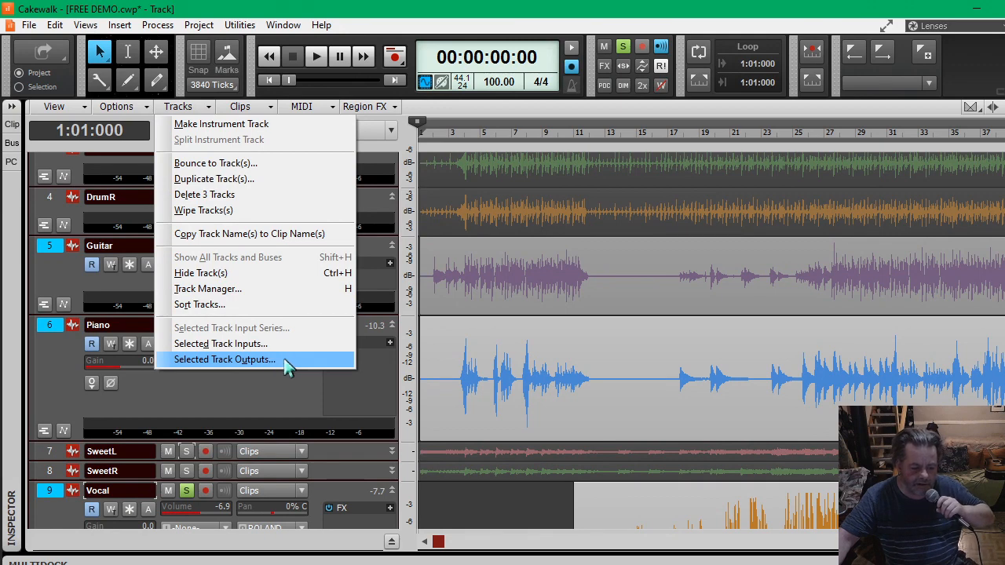
left_click(223, 358)
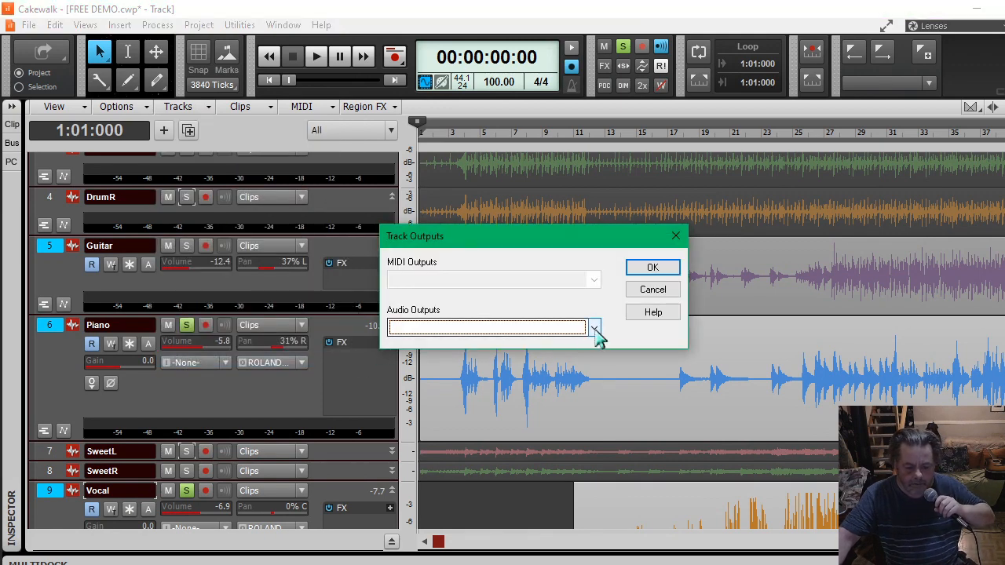
Set the selected tracks' audio output to the COMBINE TRACKS bus and apply it.
left_click(594, 328)
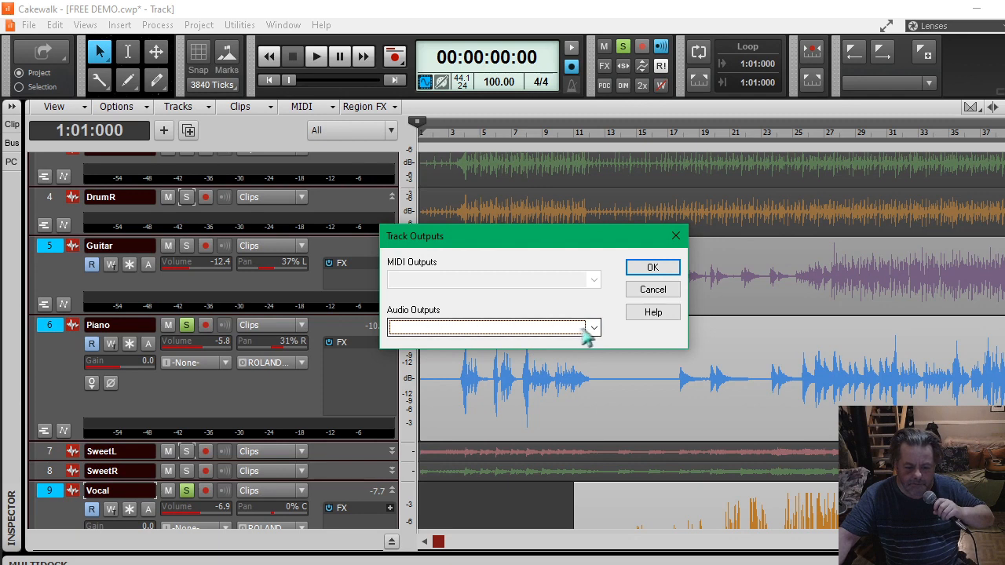
left_click(594, 329)
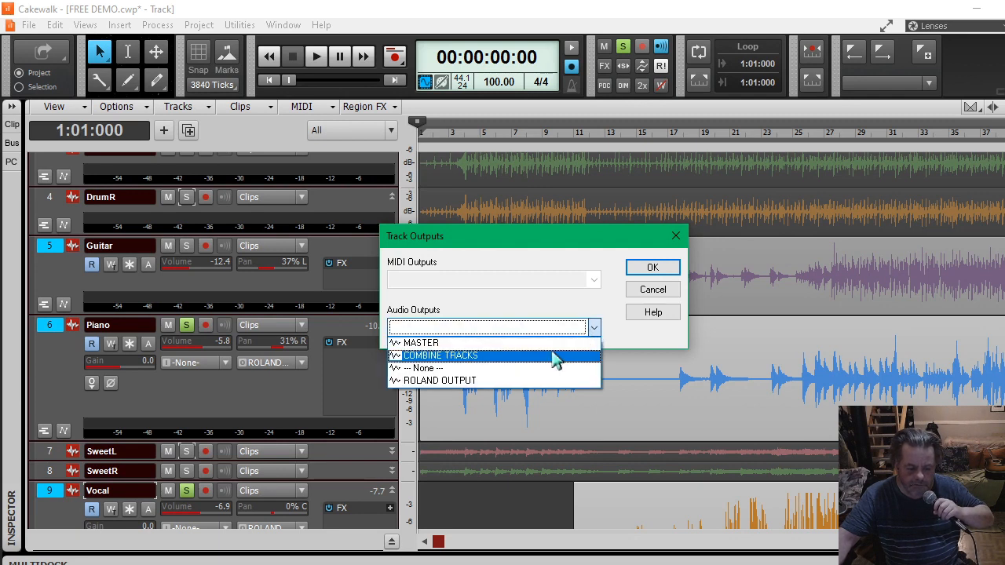
left_click(439, 355)
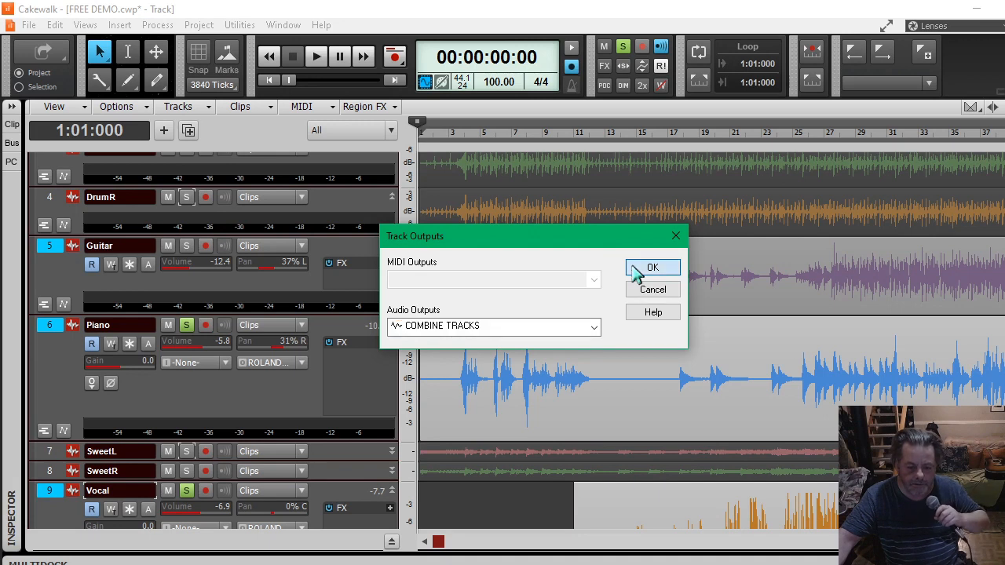
left_click(653, 267)
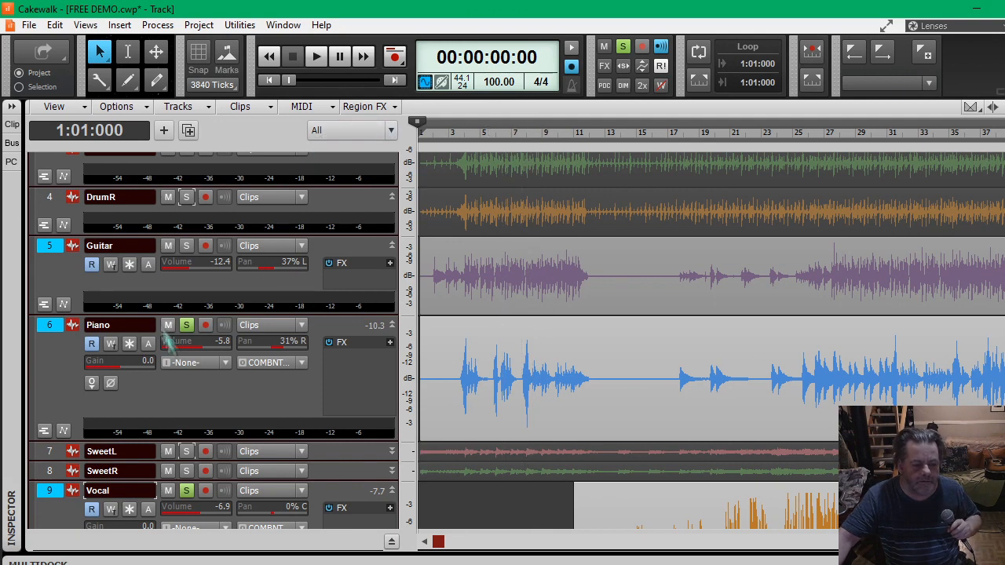
mouse_move(185, 245)
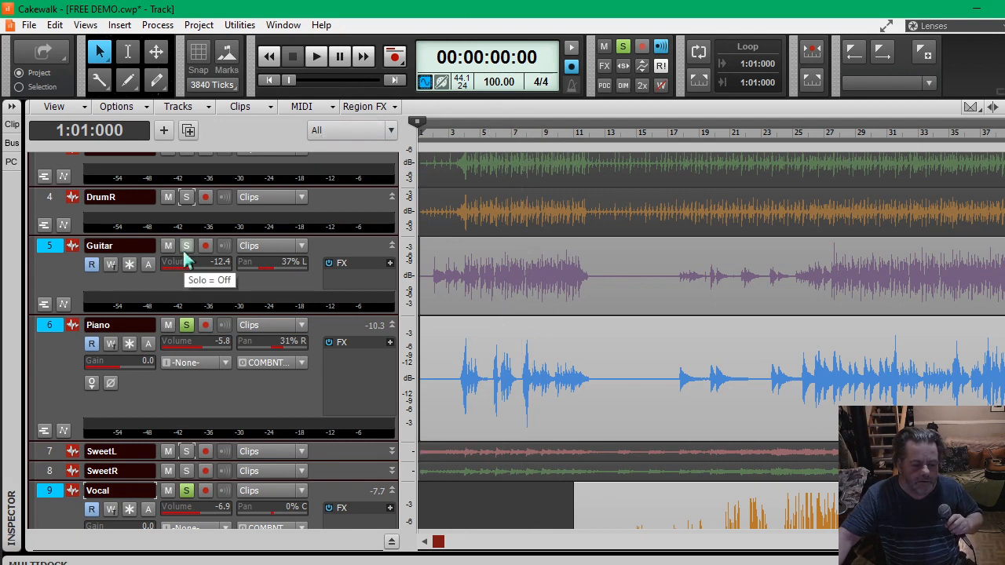
Solo the Guitar track and play the project to see signal on COMBINETRCKS and Master.
left_click(185, 245)
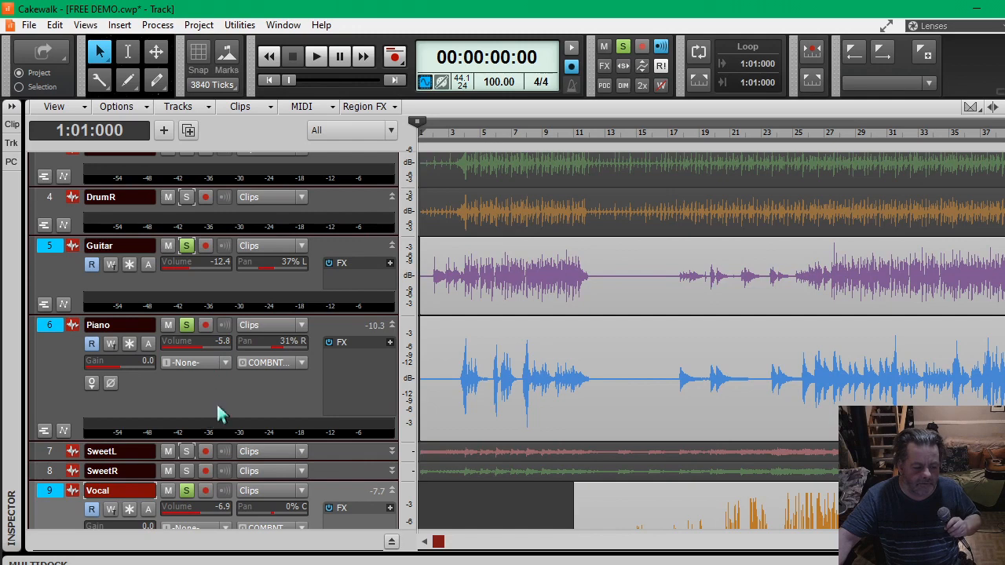
scroll("down", 3)
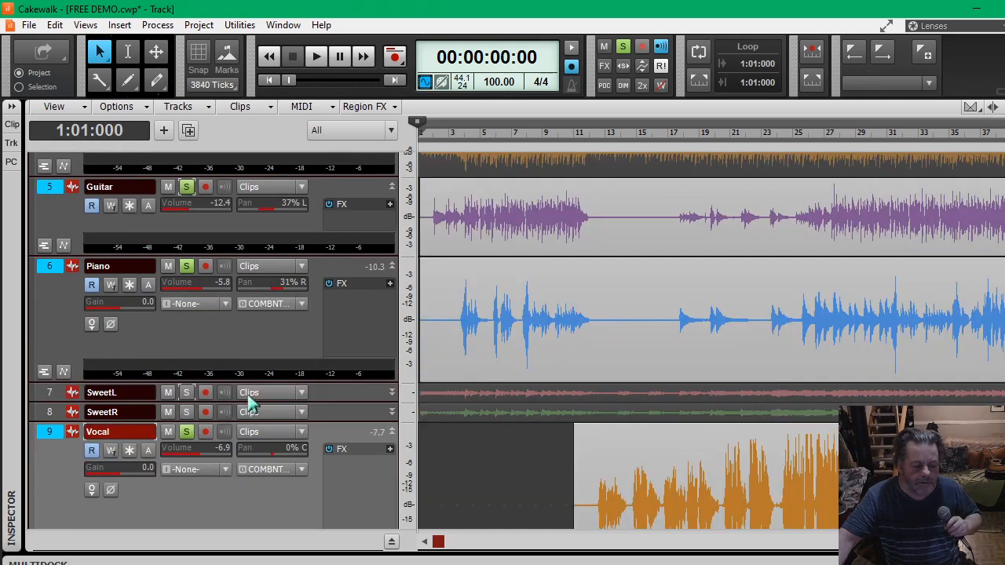
mouse_move(248, 412)
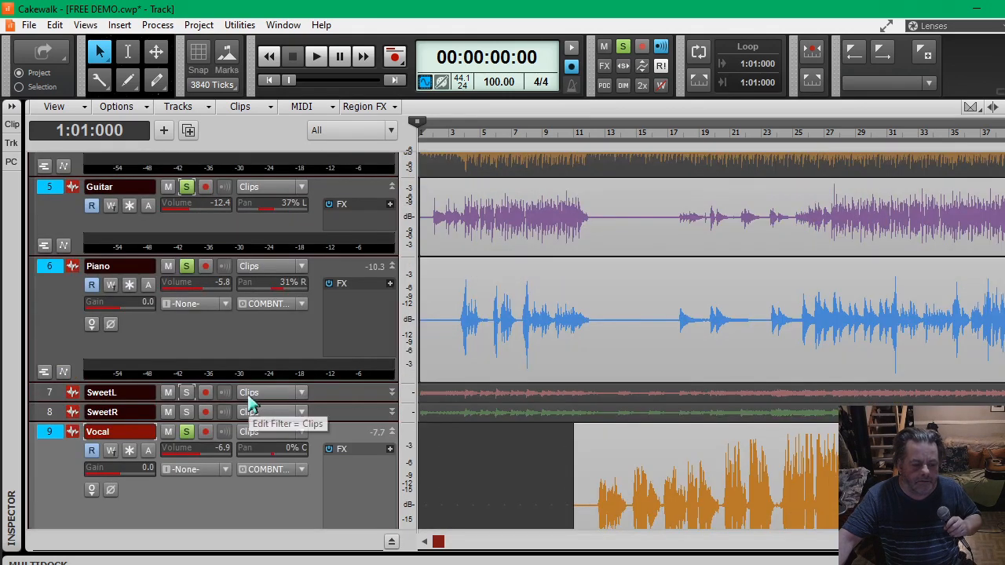
scroll("down", 3)
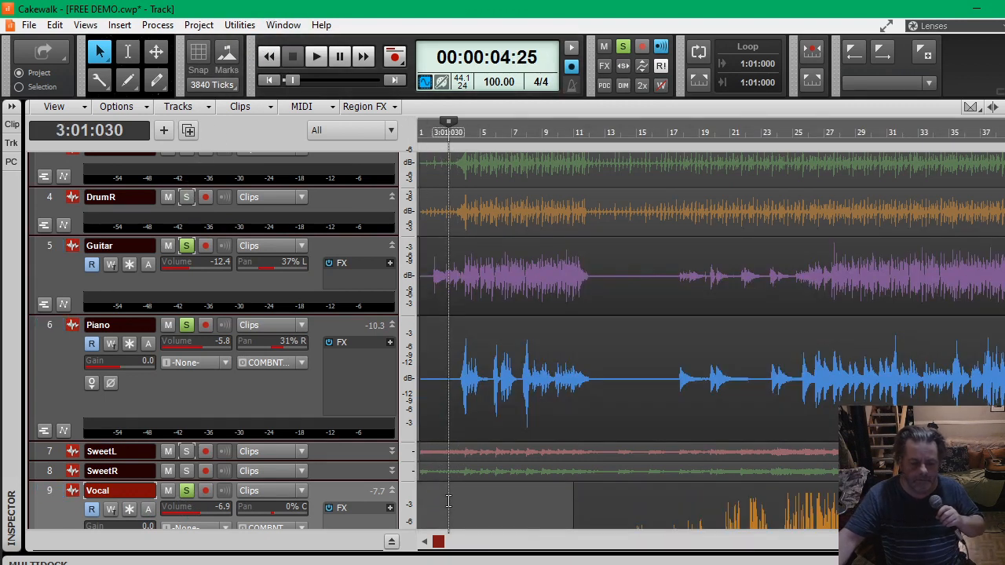
left_click(317, 56)
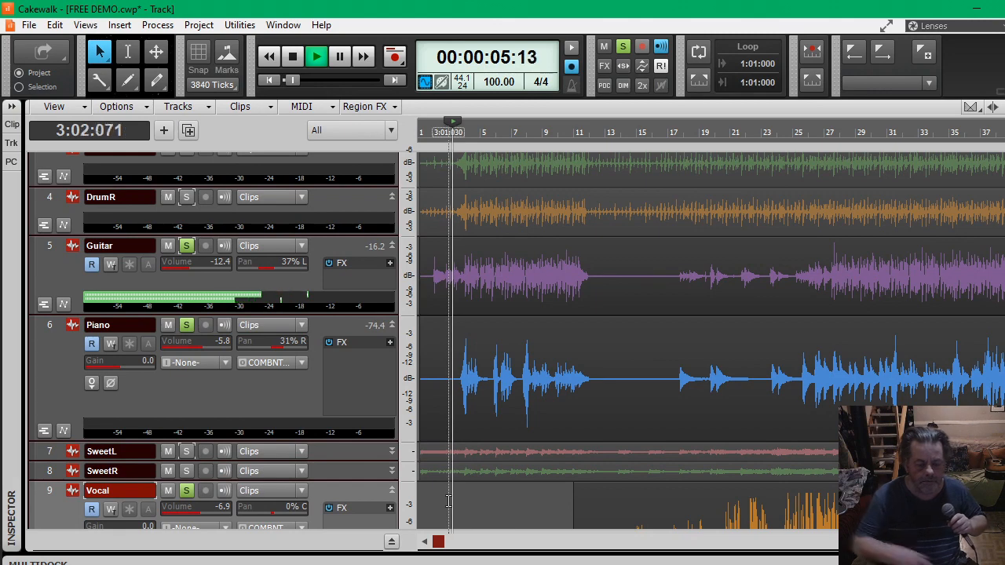
left_click(283, 25)
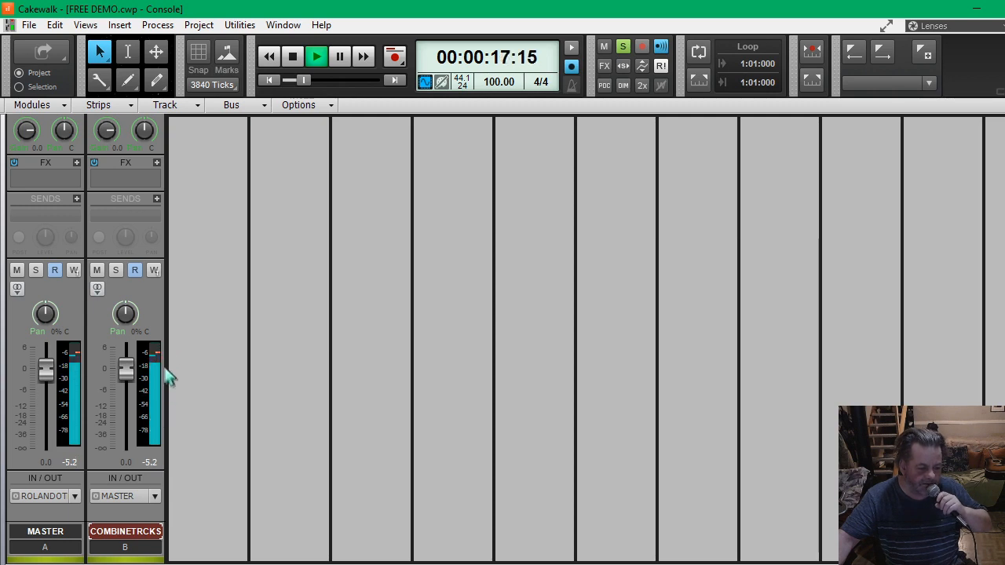
mouse_move(182, 414)
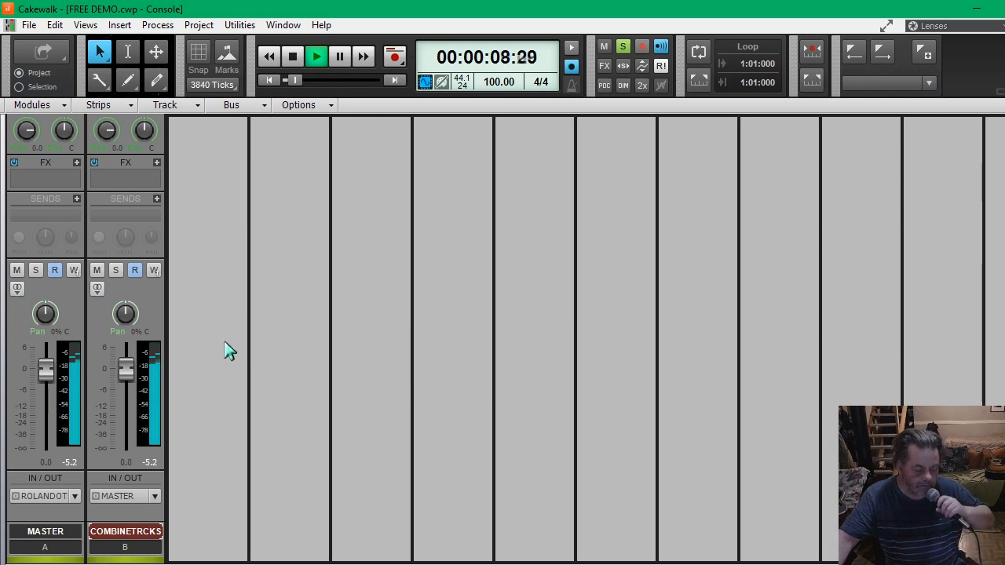
mouse_move(172, 383)
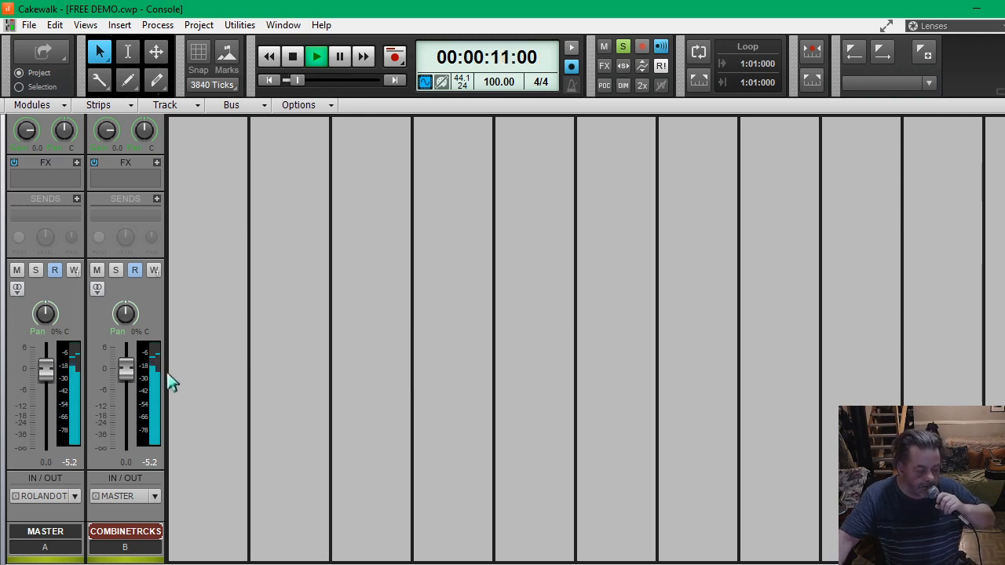
mouse_move(154, 389)
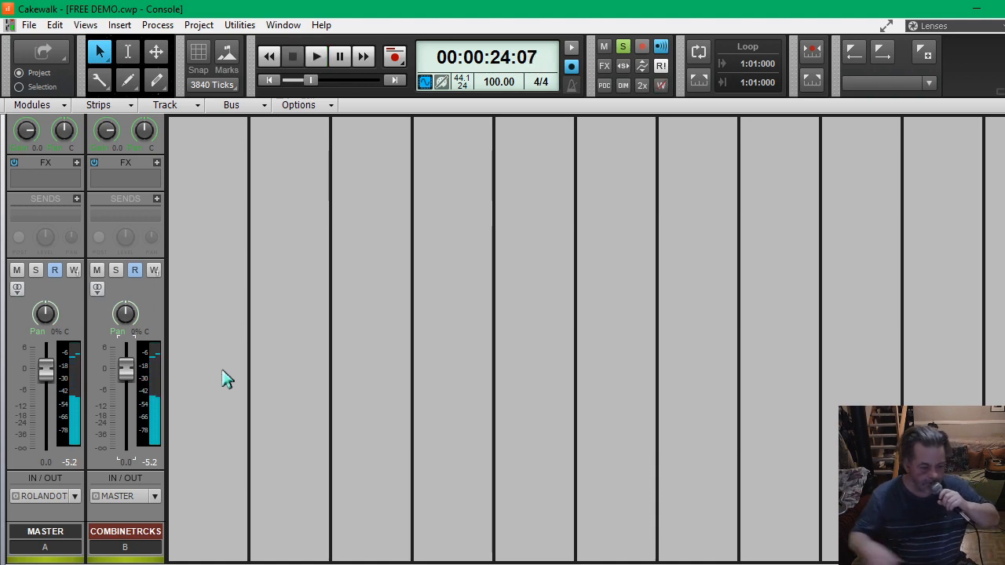
mouse_move(238, 322)
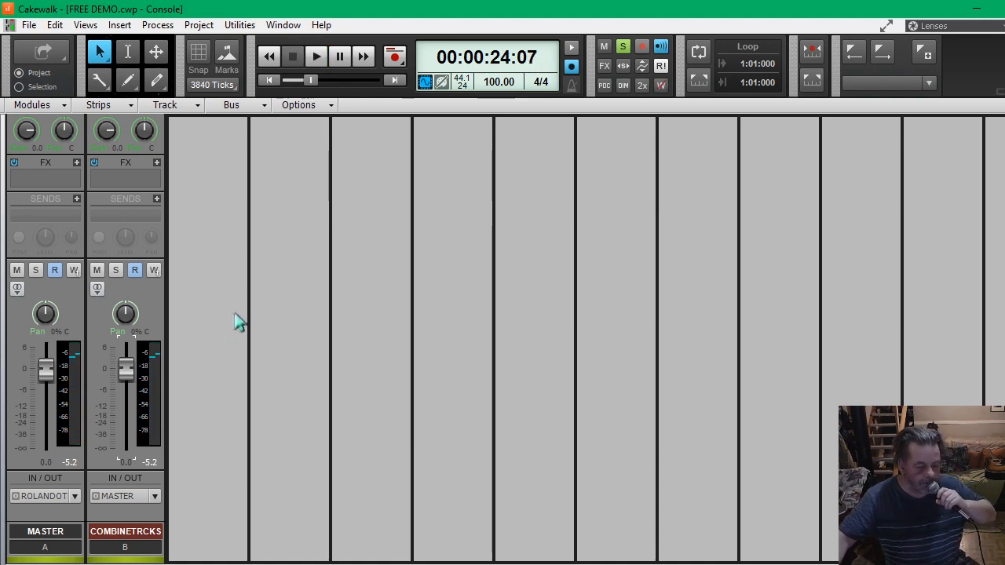
mouse_move(239, 333)
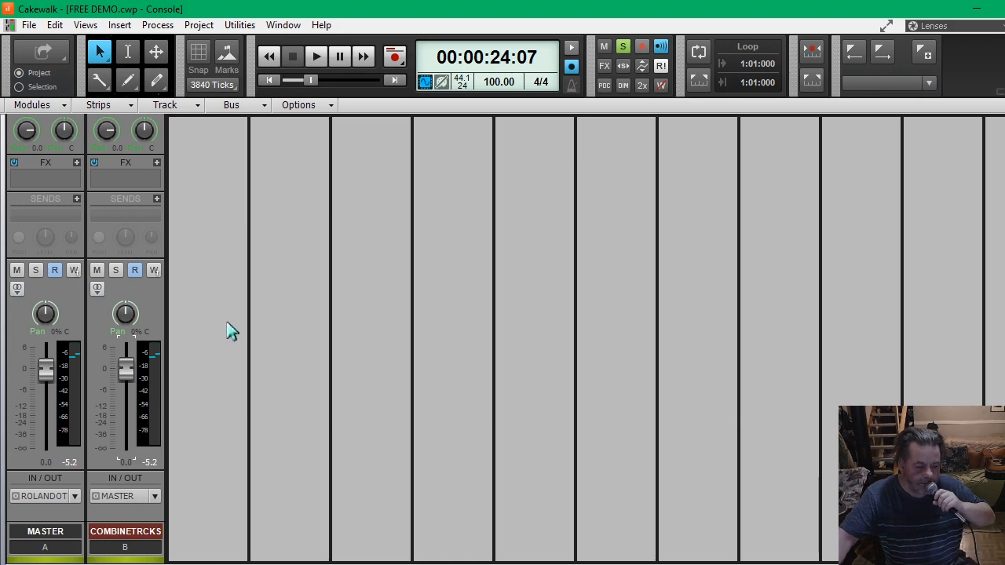
Insert a third stereo bus, Bus C, and name it REVERB.
right_click(233, 329)
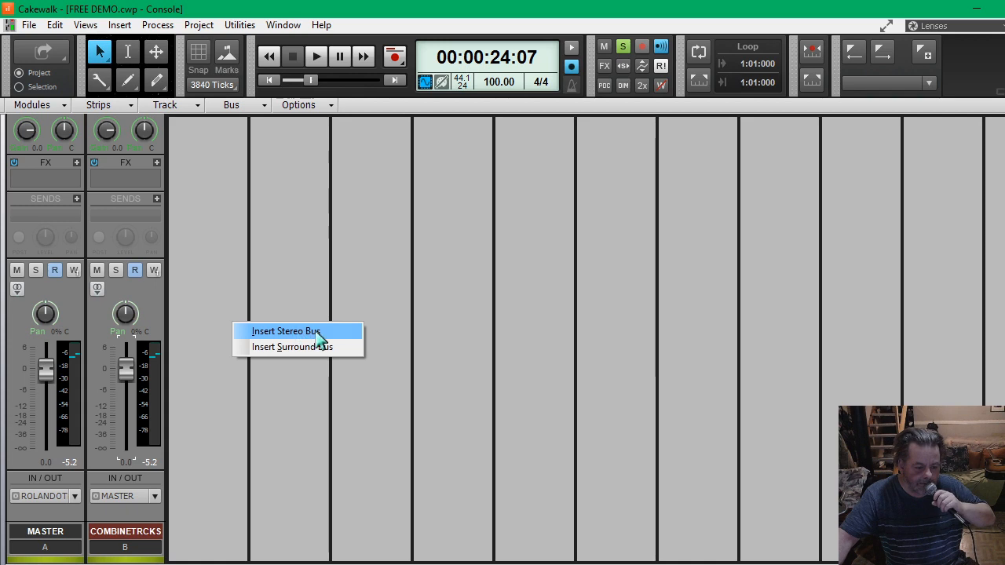
mouse_move(327, 339)
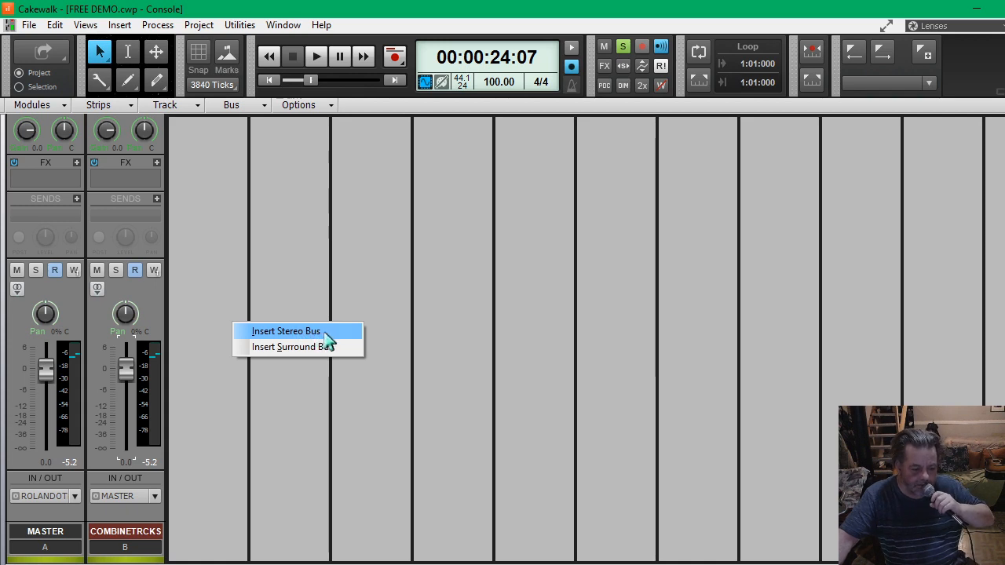
left_click(286, 330)
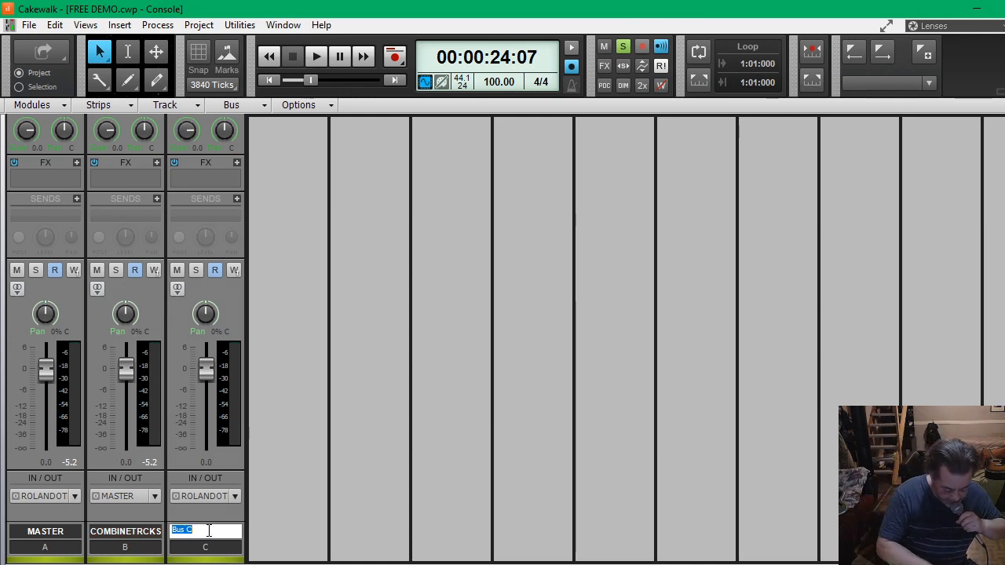
type("REVERB")
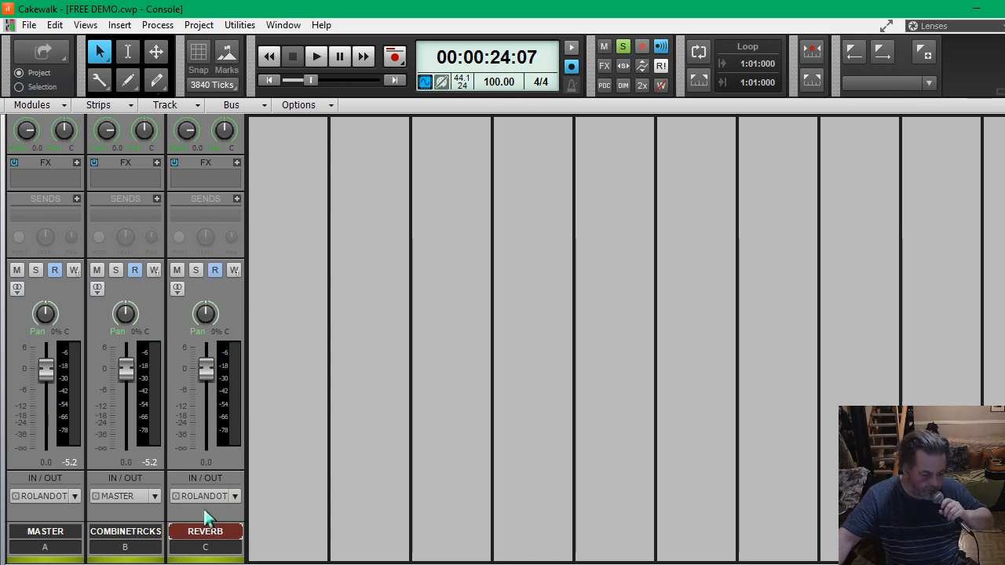
mouse_move(195, 518)
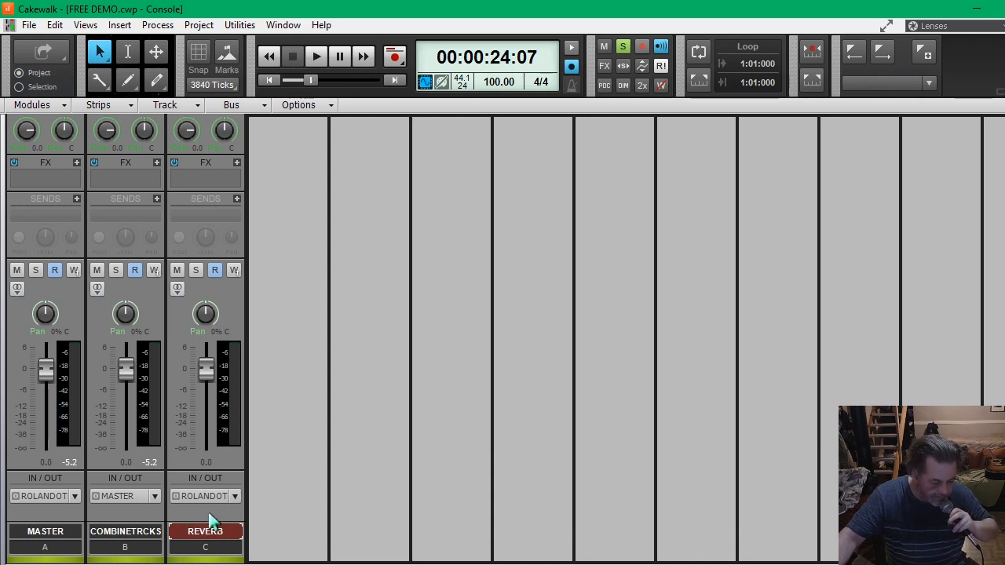
mouse_move(195, 521)
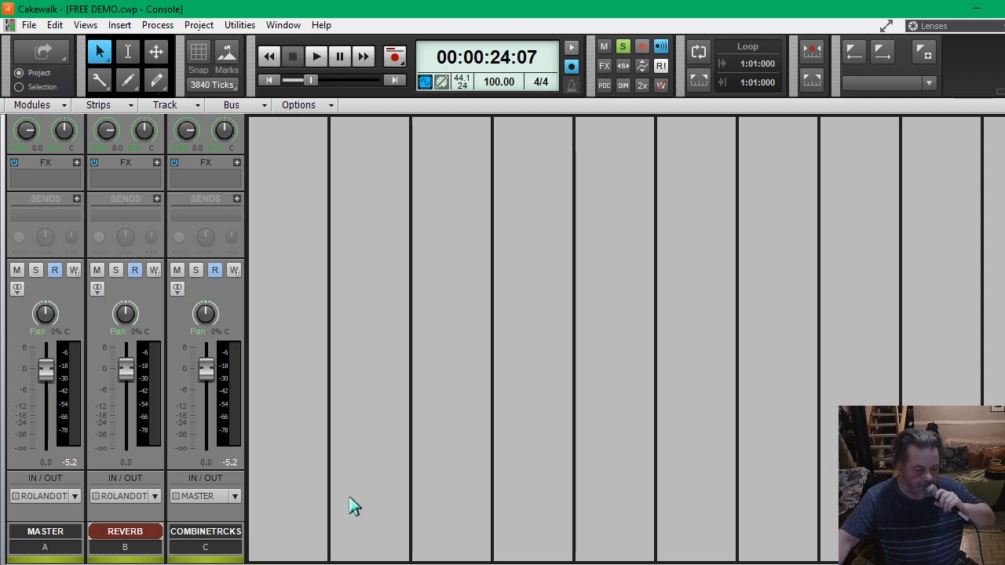
mouse_move(333, 480)
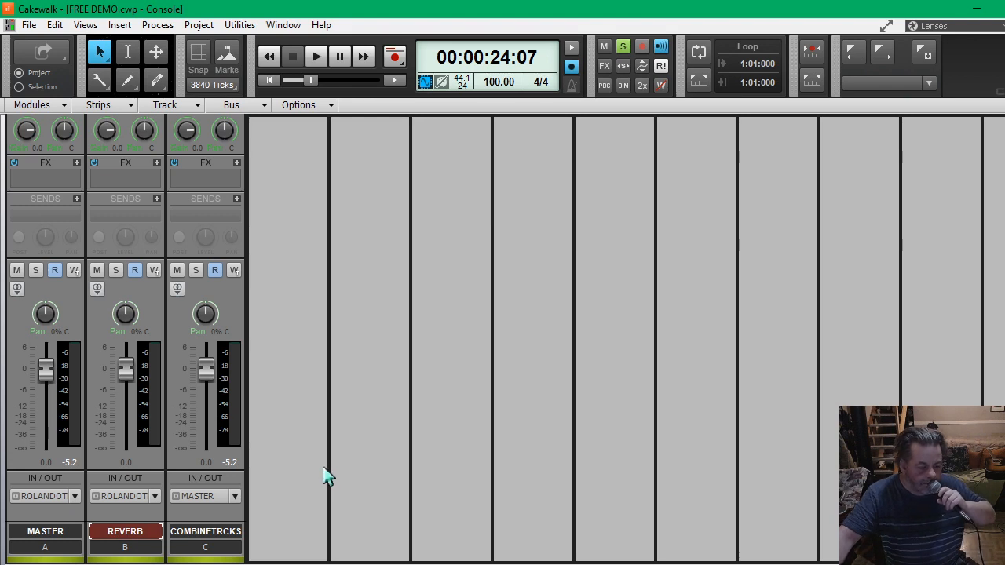
mouse_move(307, 449)
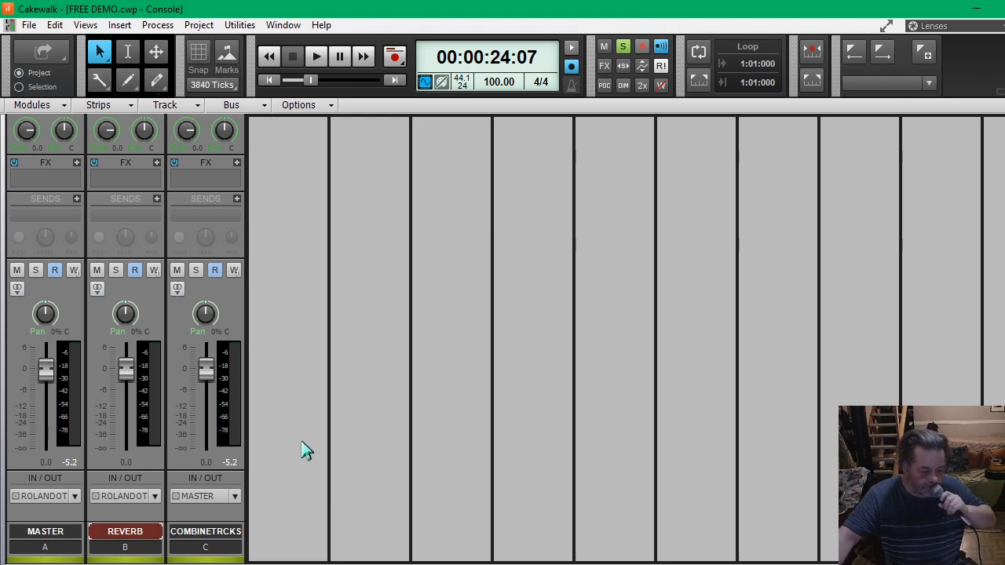
Route the REVERB bus output to Master.
left_click(154, 496)
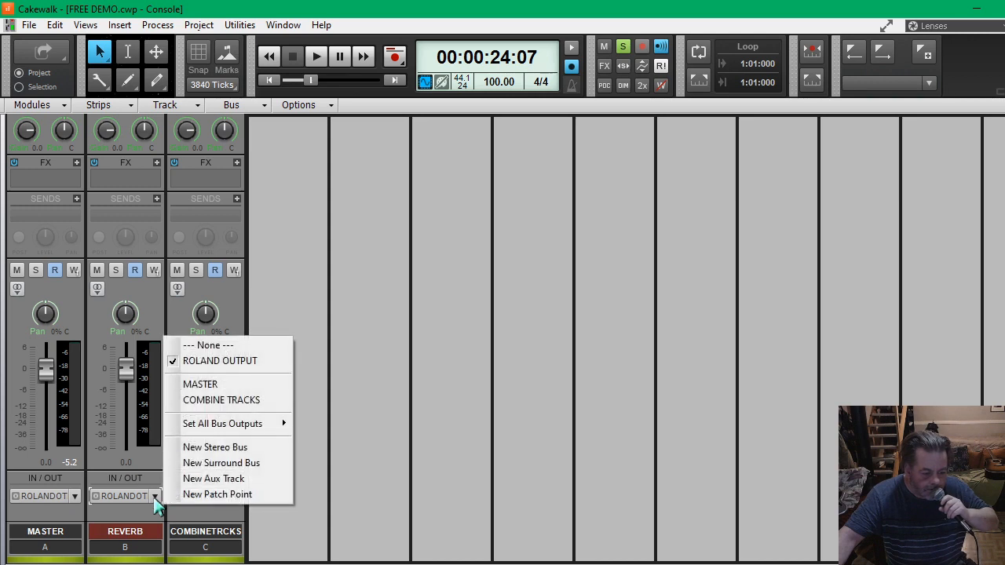
mouse_move(227, 383)
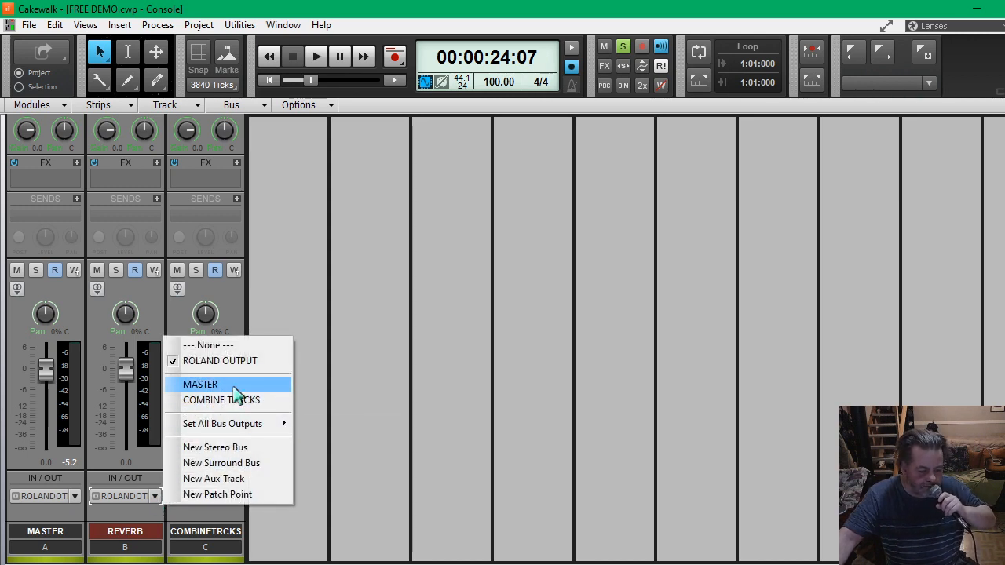
left_click(201, 383)
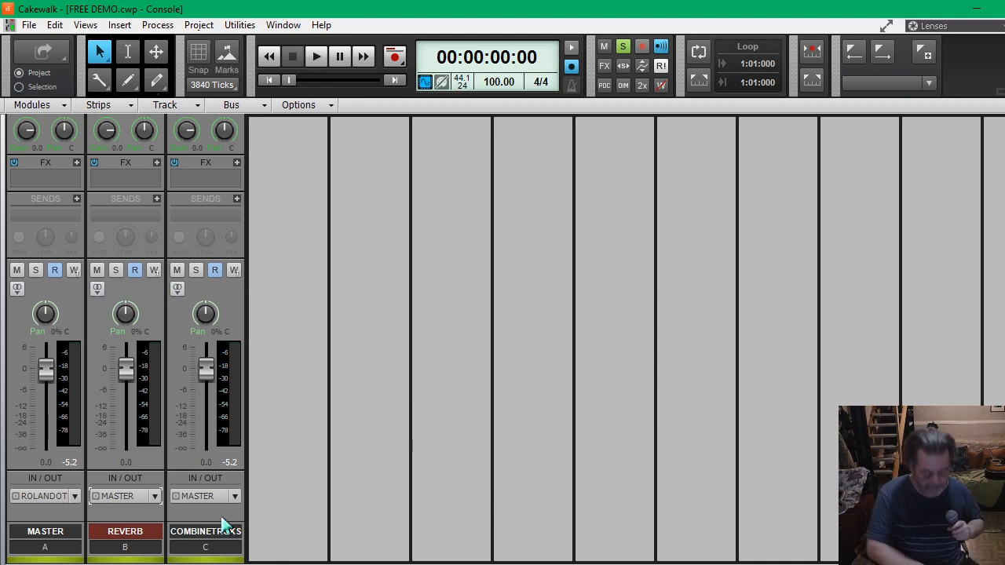
Play the project to watch signal on the COMBINETRCKS and Master meters.
left_click(317, 56)
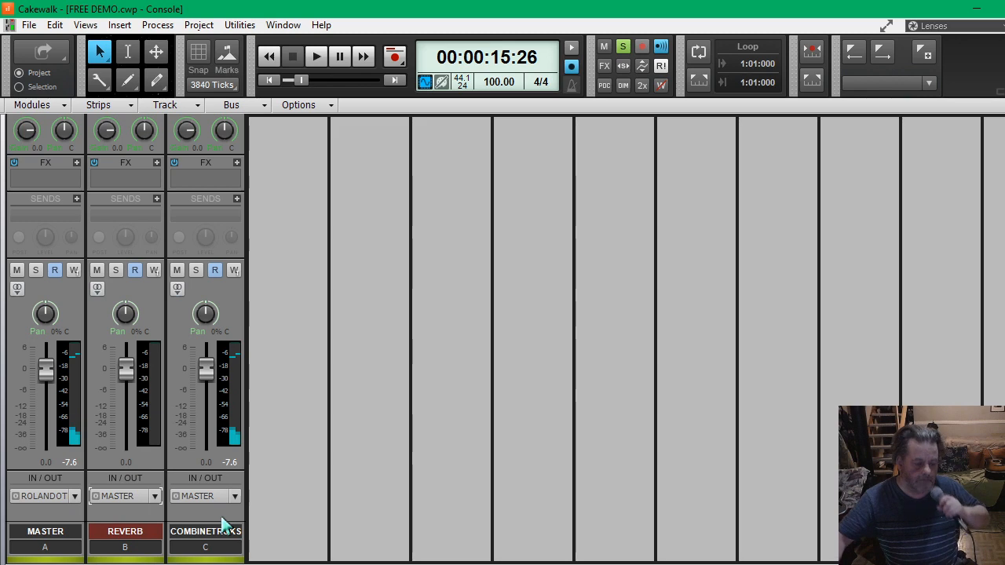
mouse_move(307, 251)
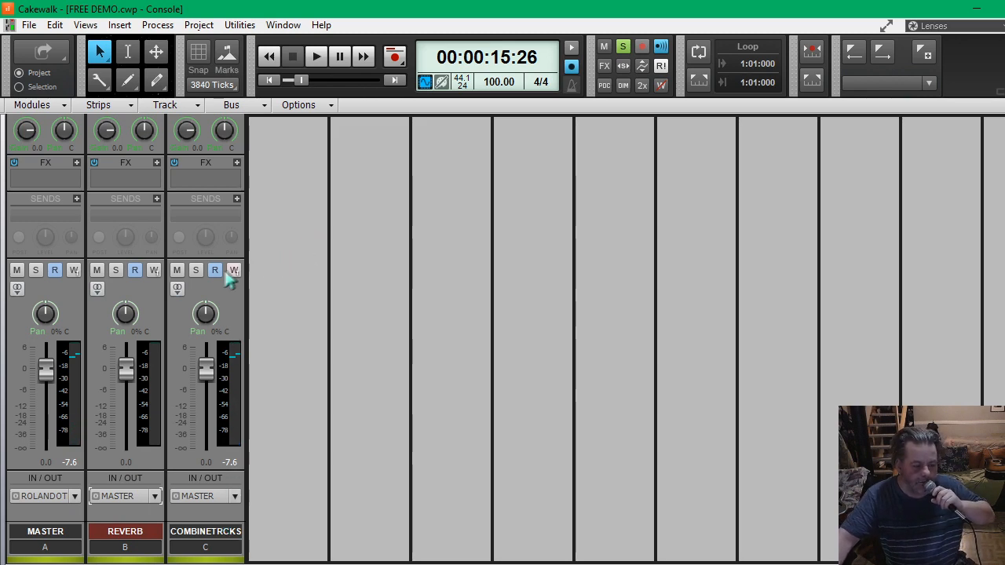
mouse_move(113, 370)
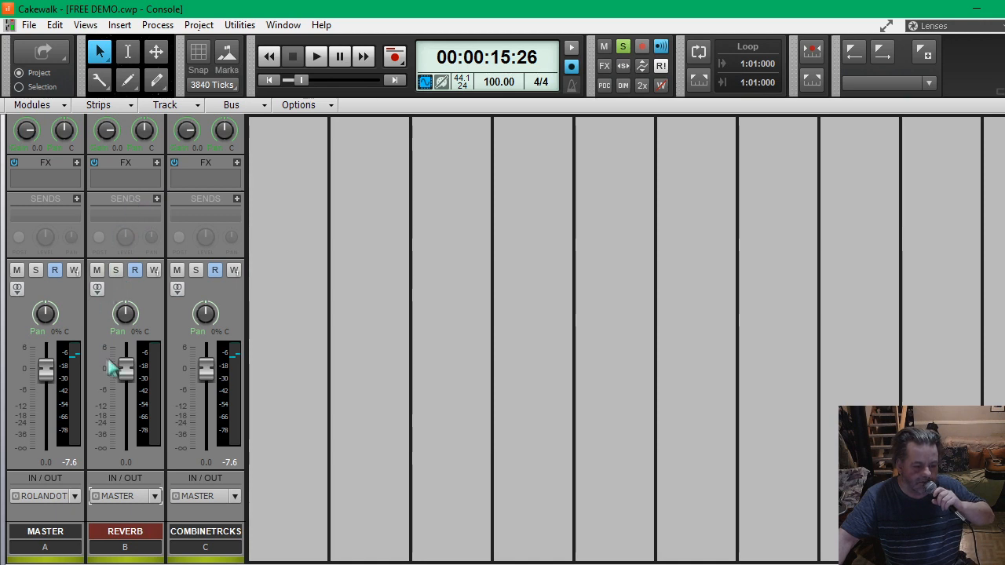
mouse_move(129, 283)
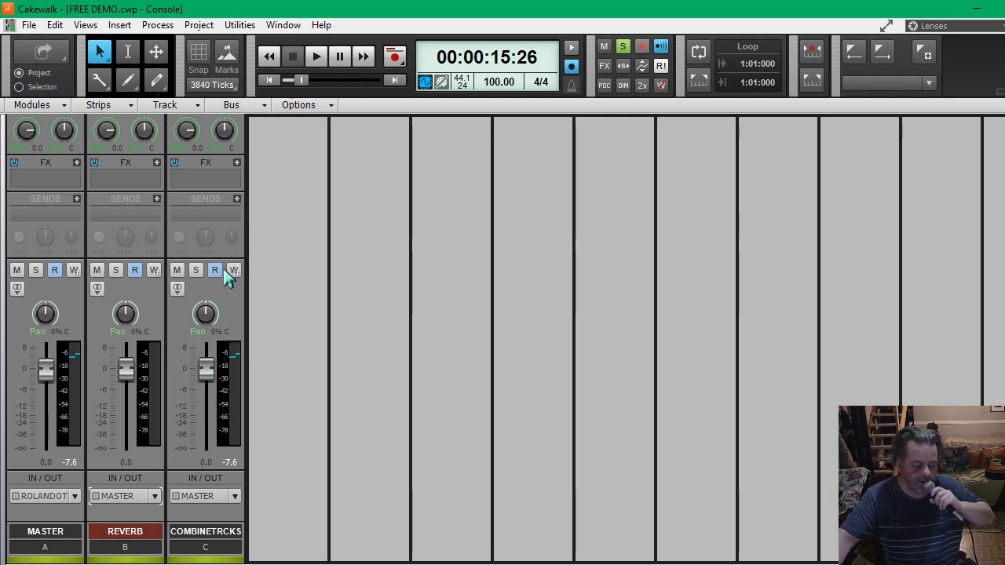
mouse_move(239, 221)
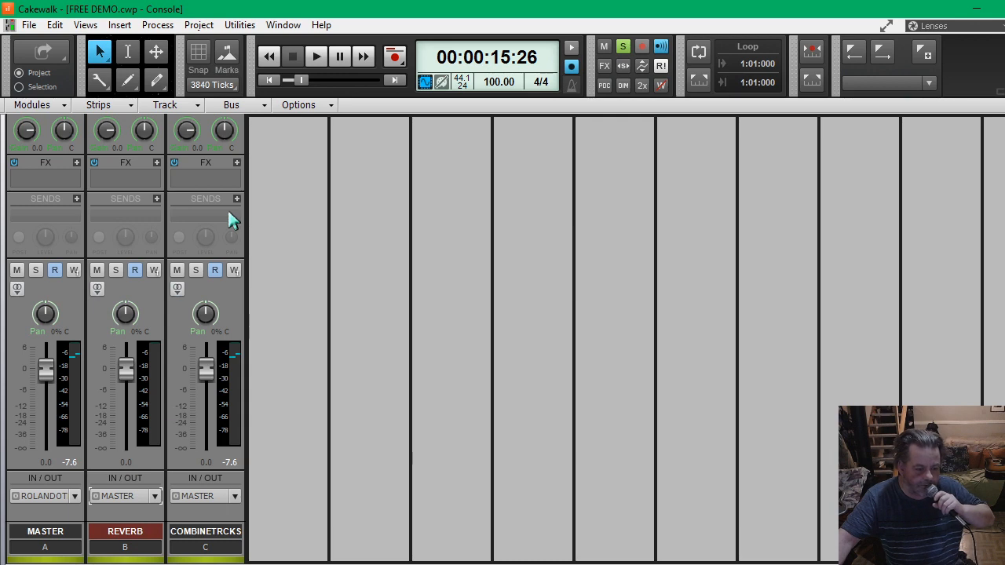
mouse_move(197, 223)
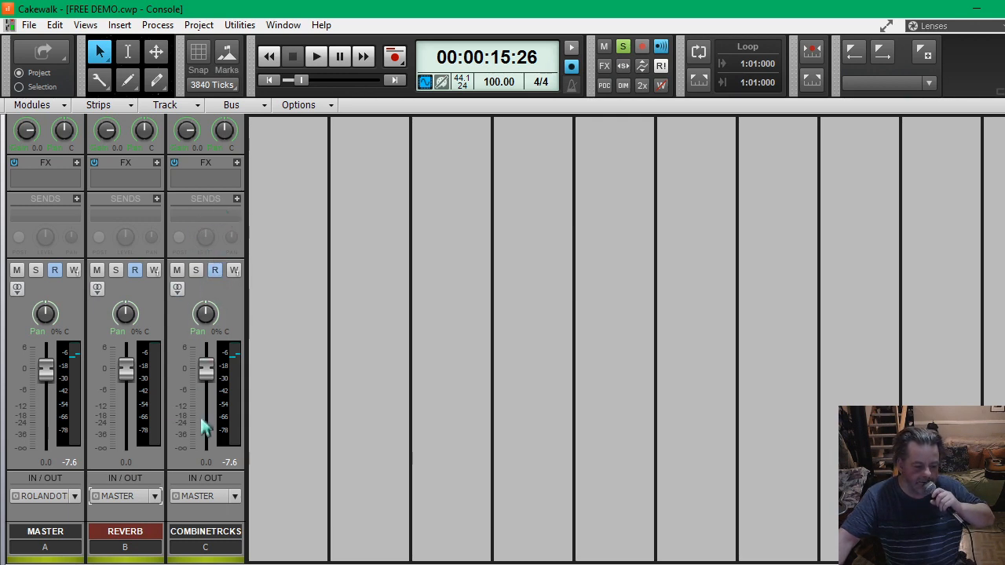
mouse_move(218, 273)
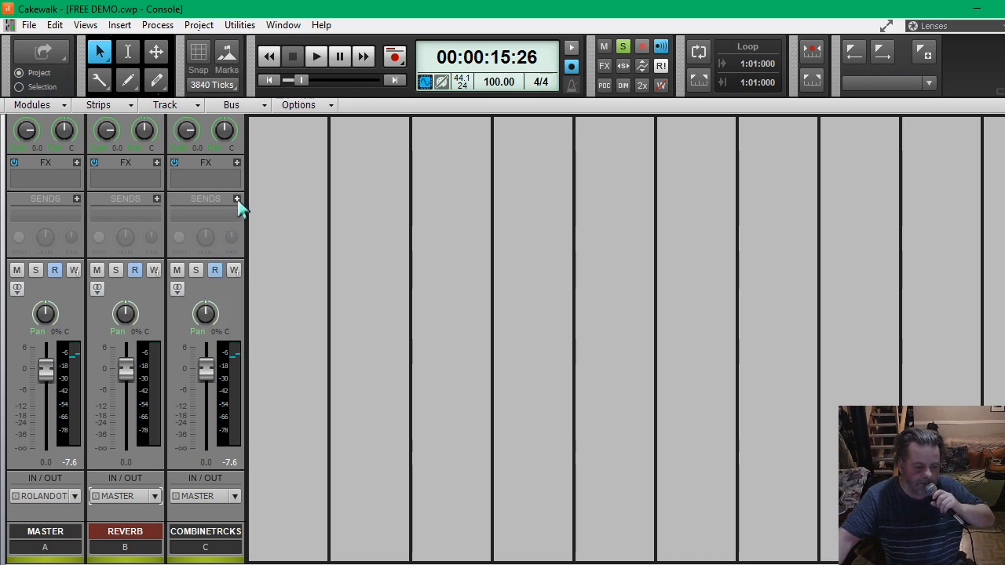
Route a send from the COMBINETRICKS strip to the REVERB bus.
left_click(236, 198)
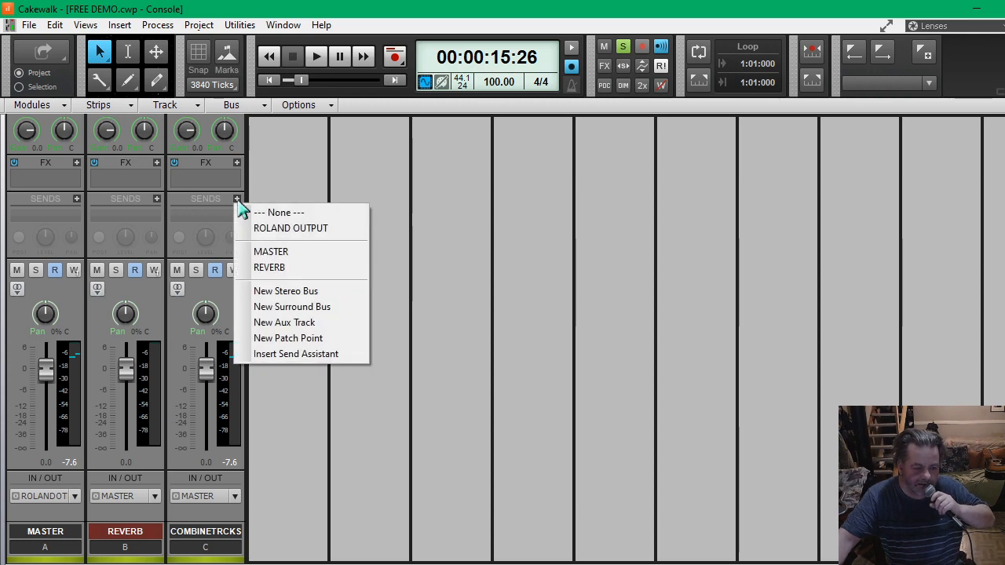
mouse_move(270, 267)
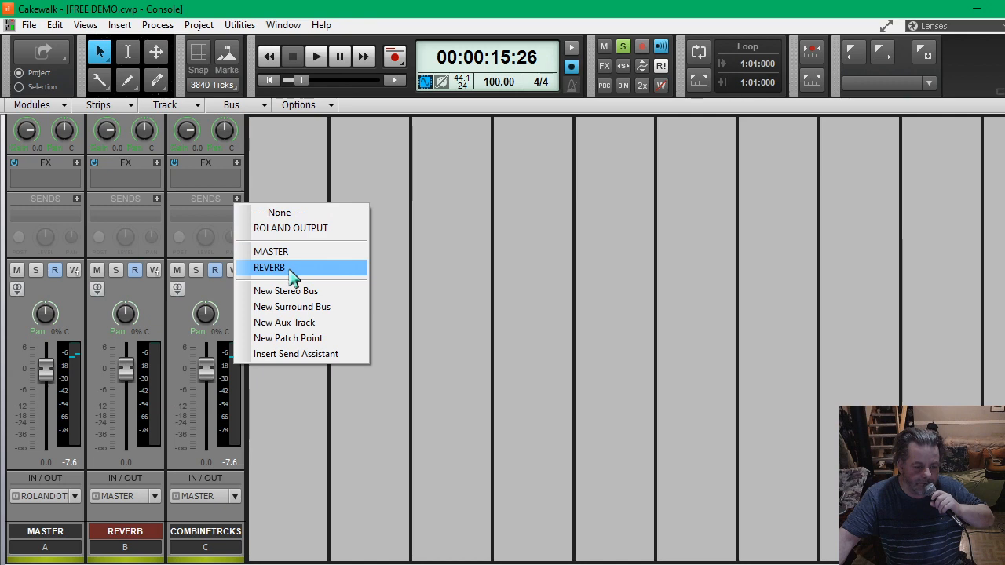
left_click(269, 267)
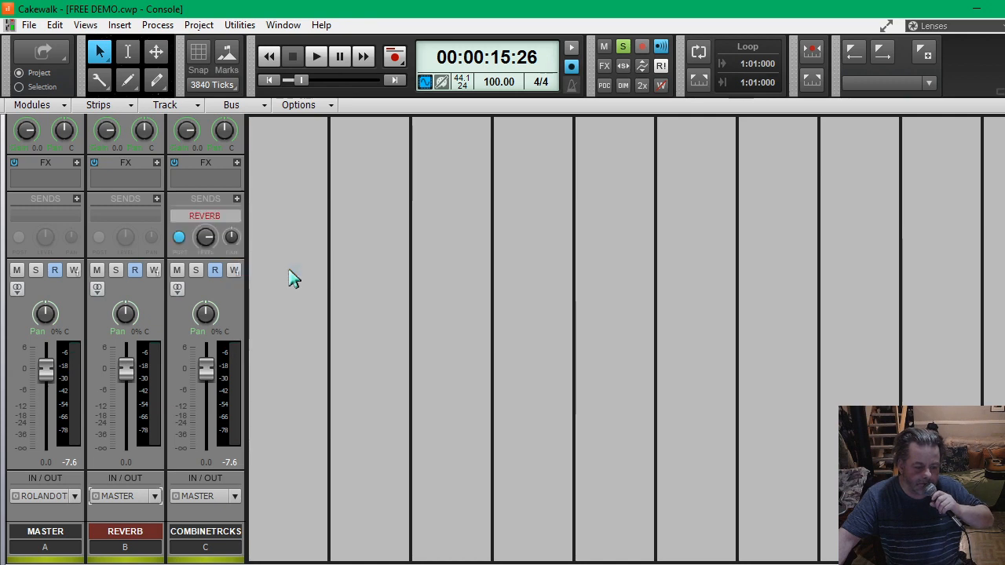
mouse_move(141, 295)
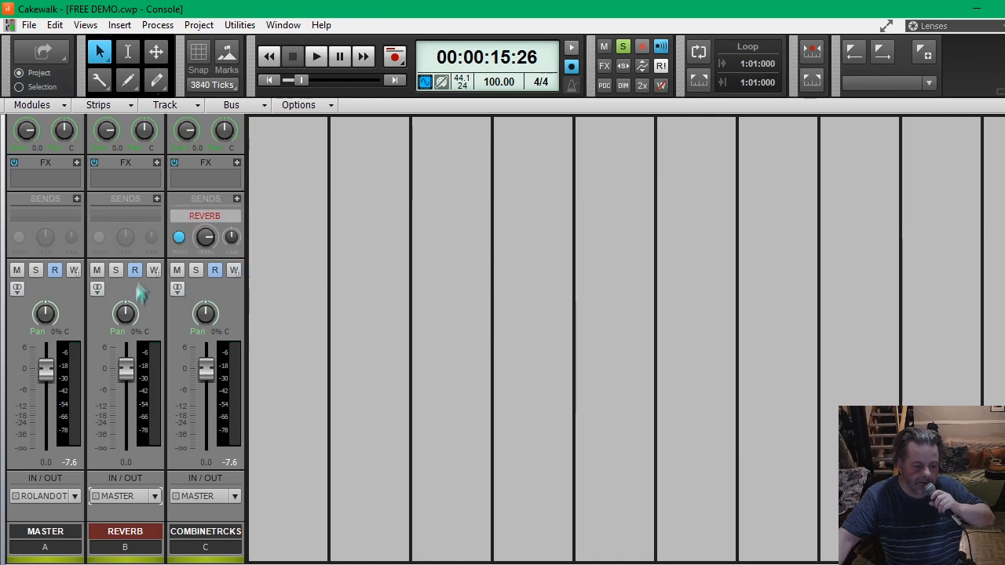
mouse_move(125, 298)
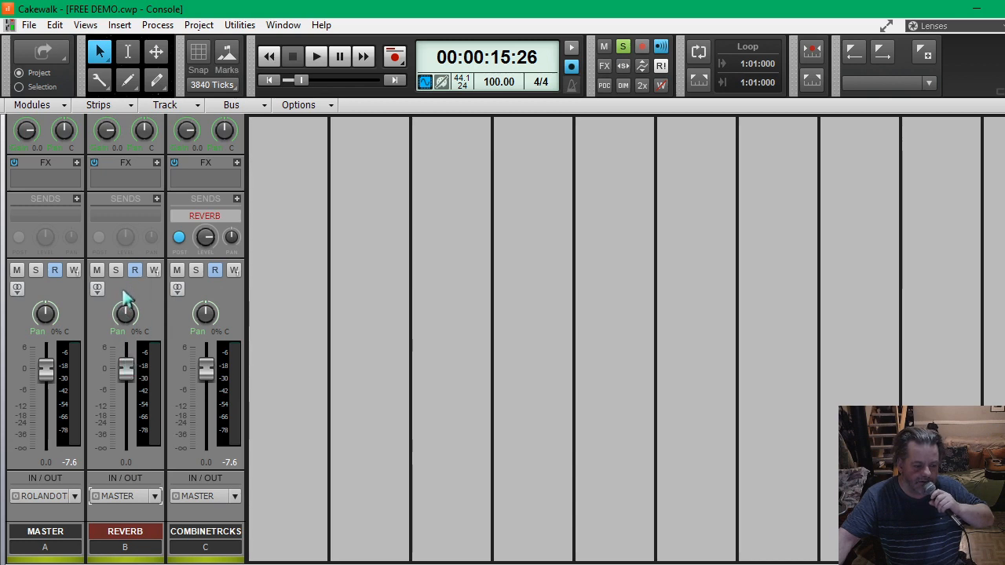
mouse_move(191, 283)
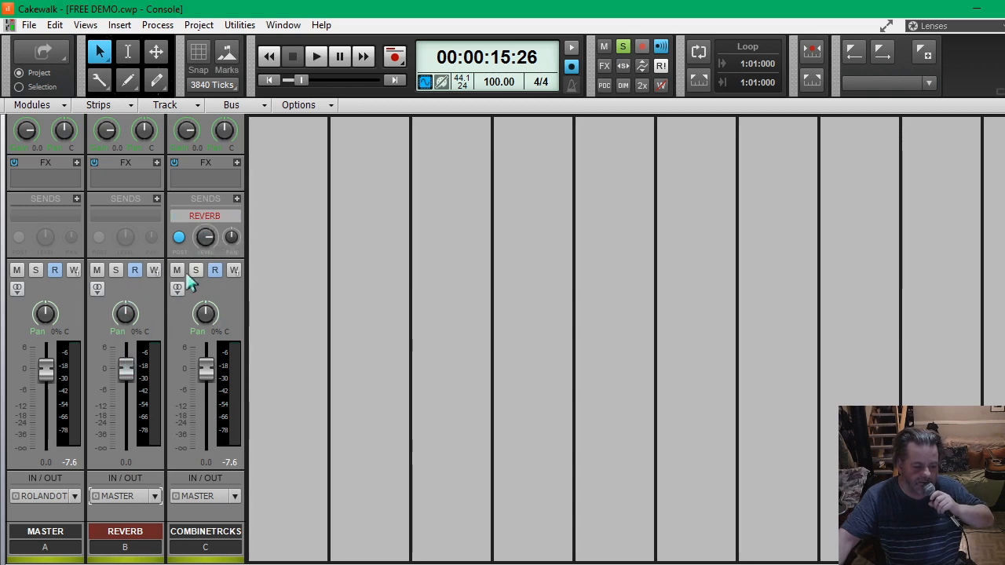
mouse_move(176, 271)
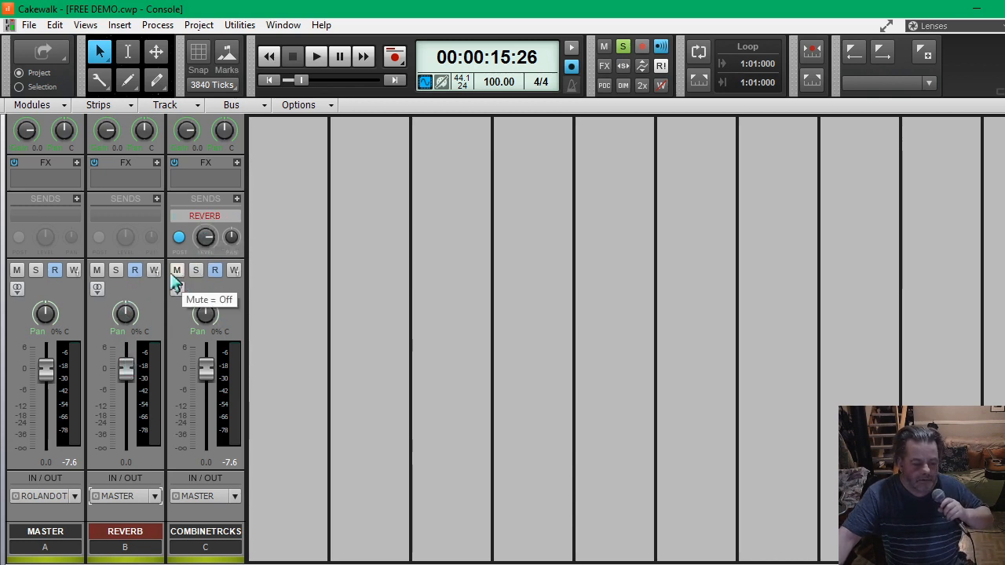
mouse_move(118, 188)
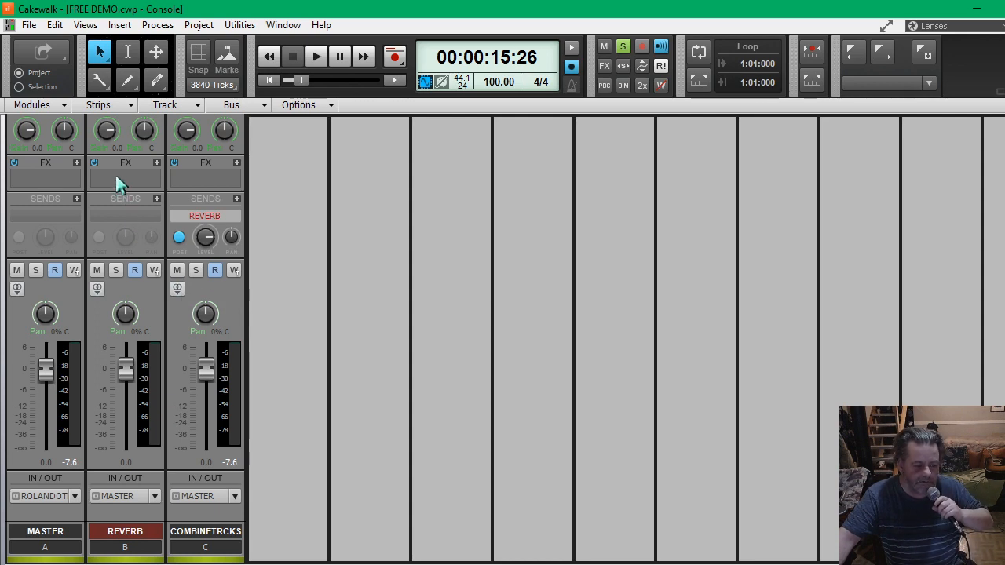
mouse_move(118, 186)
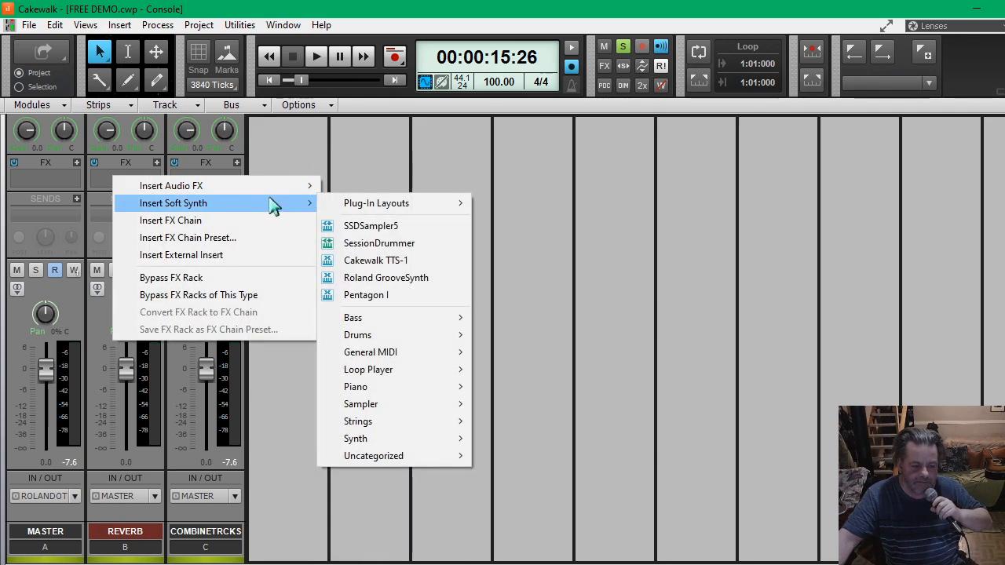
mouse_move(169, 186)
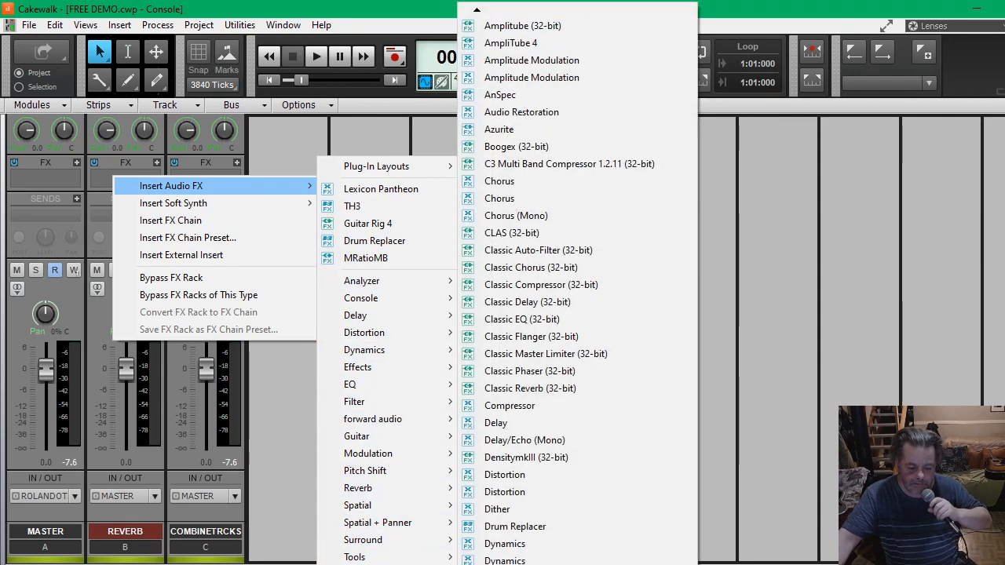
Insert Lexicon Pantheon from the audio FX list onto the REVERB bus rack.
scroll("down", 3)
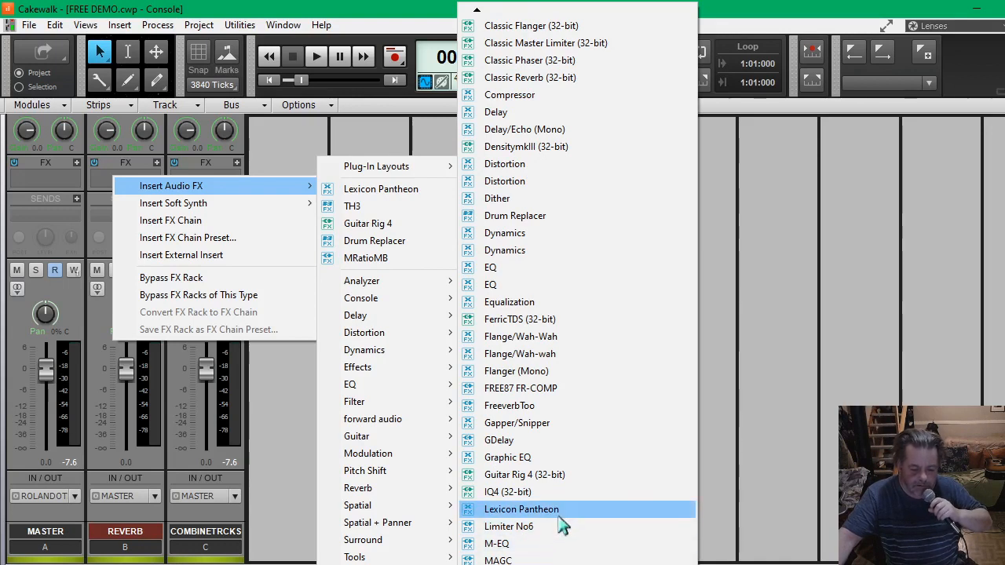
mouse_move(573, 518)
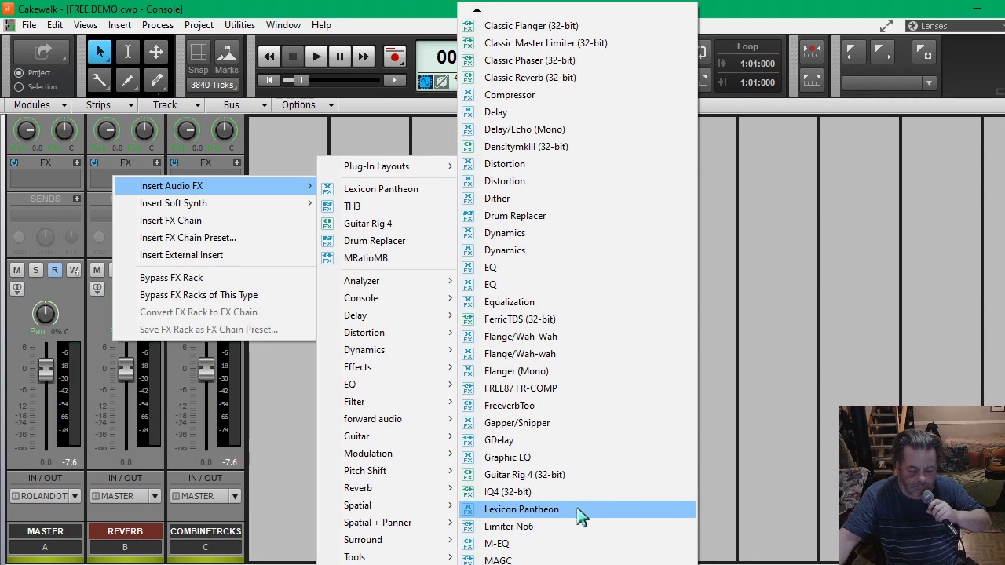
left_click(521, 509)
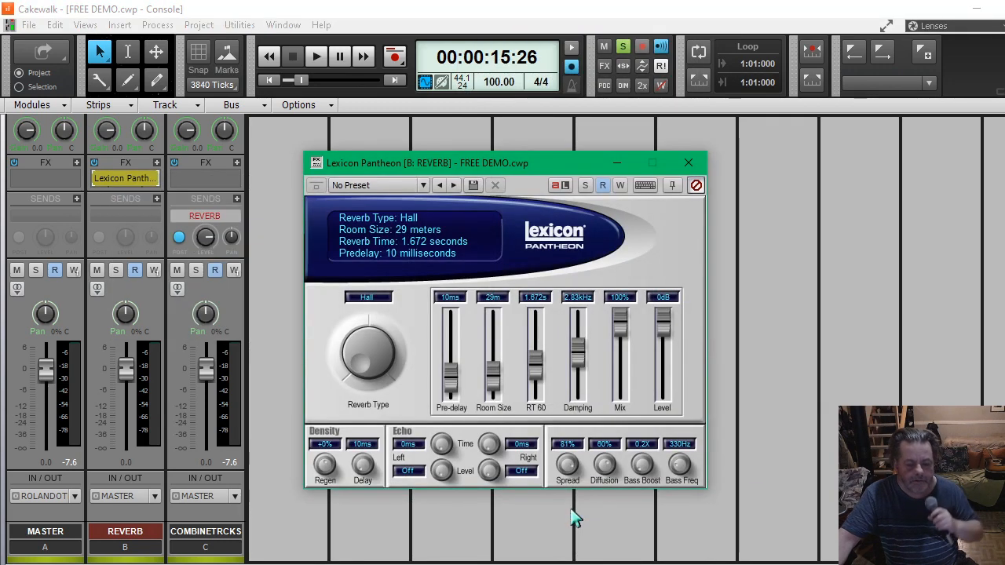
mouse_move(625, 330)
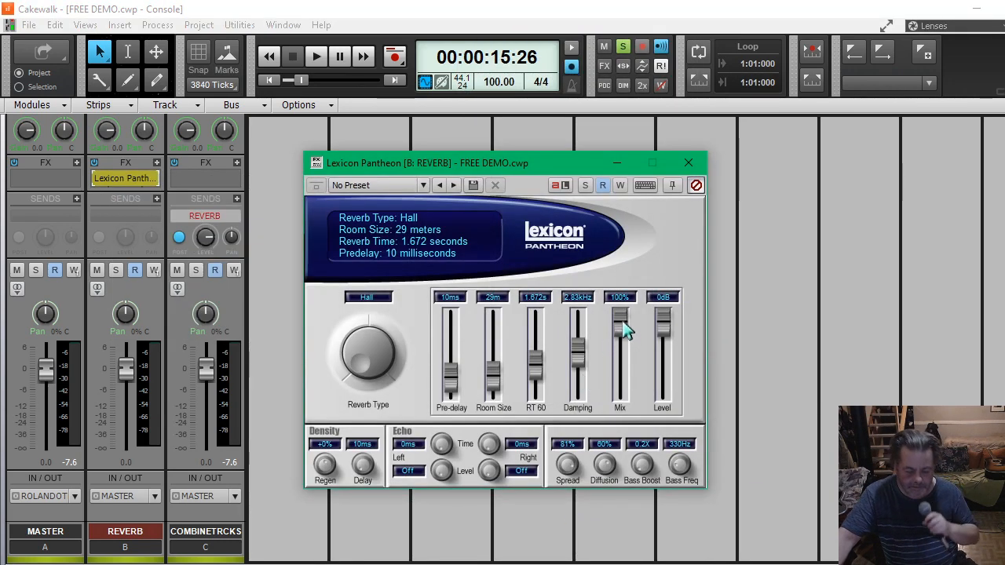
Sweep the Pantheon Mix slider to 0% and back to 100%, then dismiss its window.
left_click_drag(618, 322, 618, 400)
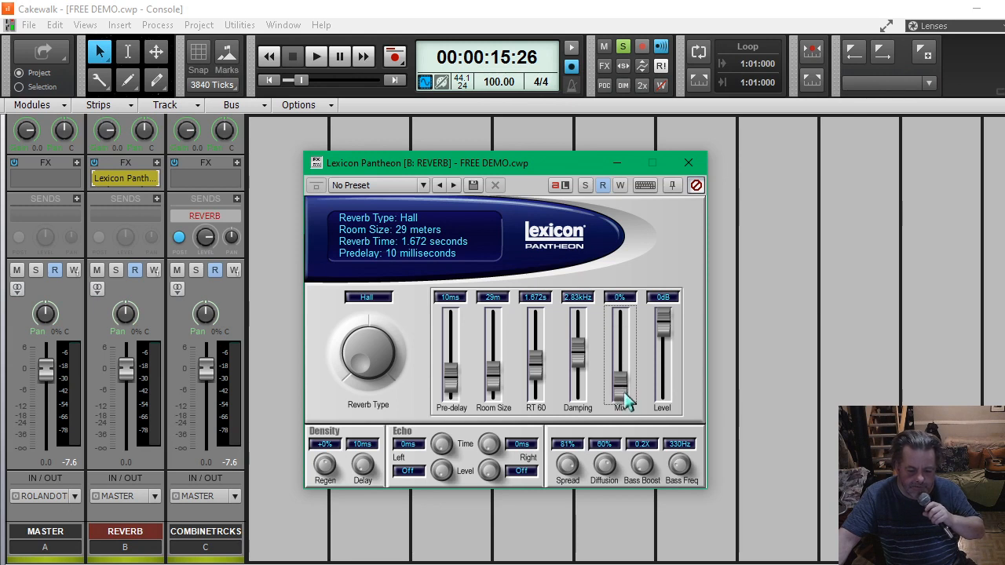
left_click_drag(620, 384, 622, 324)
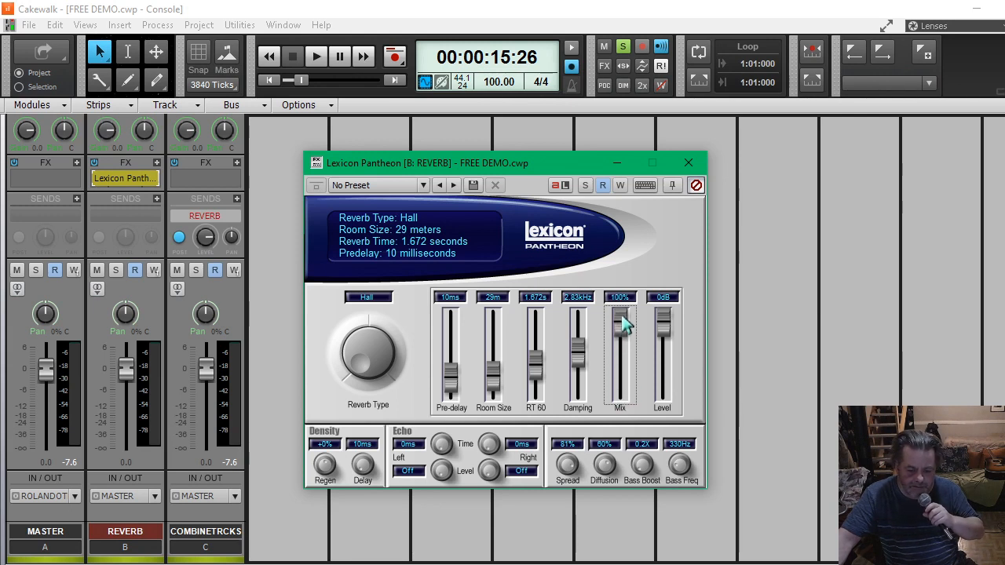
mouse_move(625, 322)
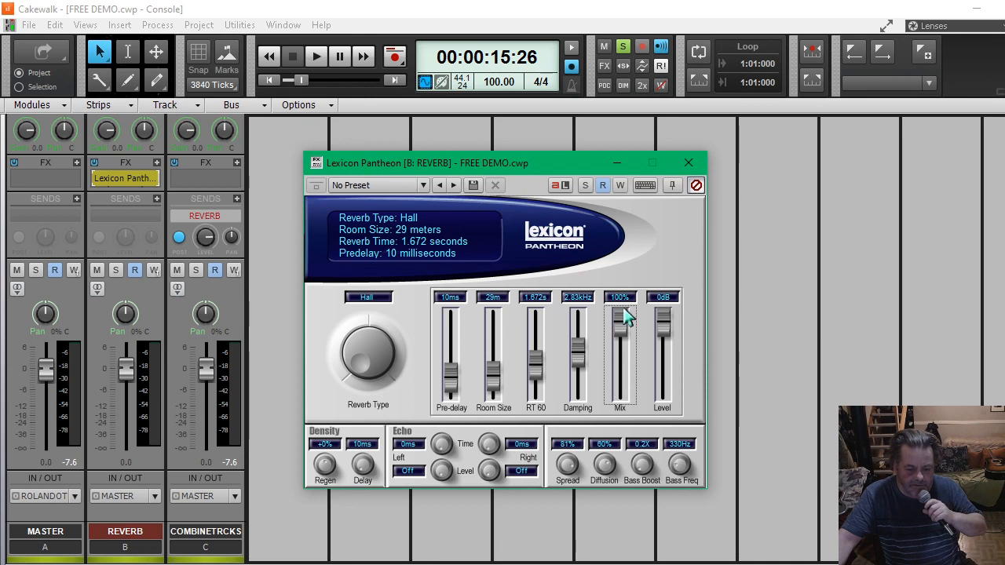
mouse_move(656, 270)
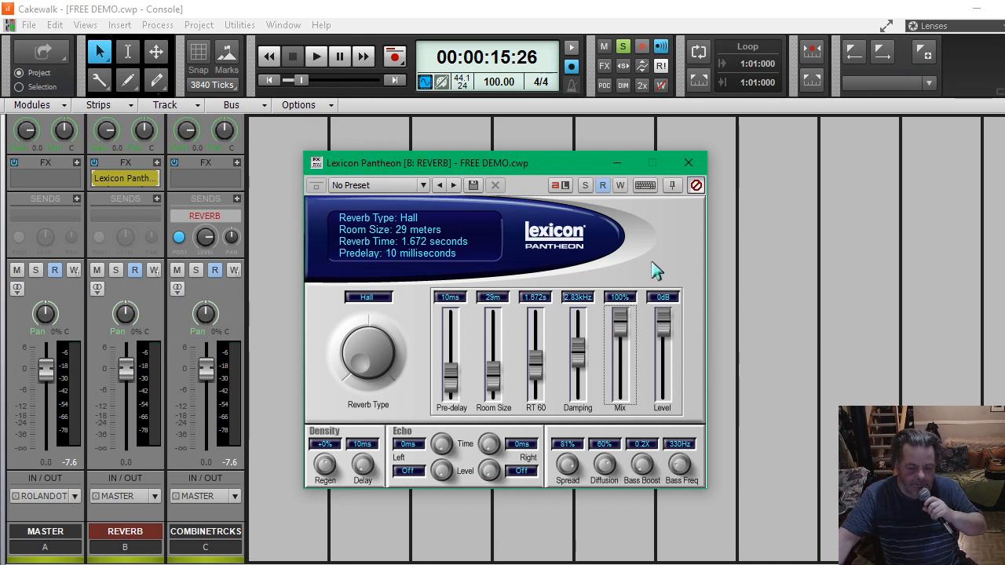
mouse_move(682, 233)
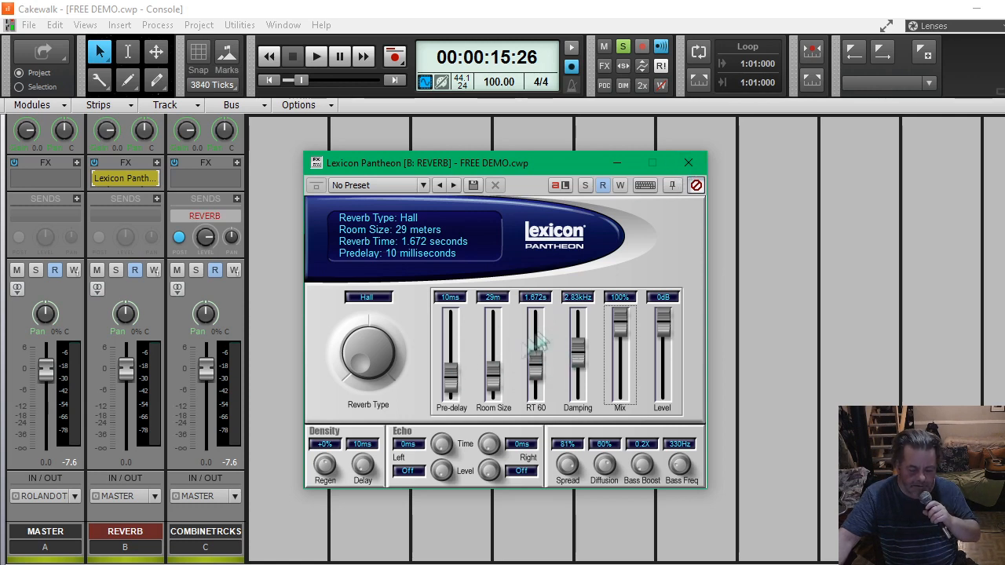
mouse_move(659, 203)
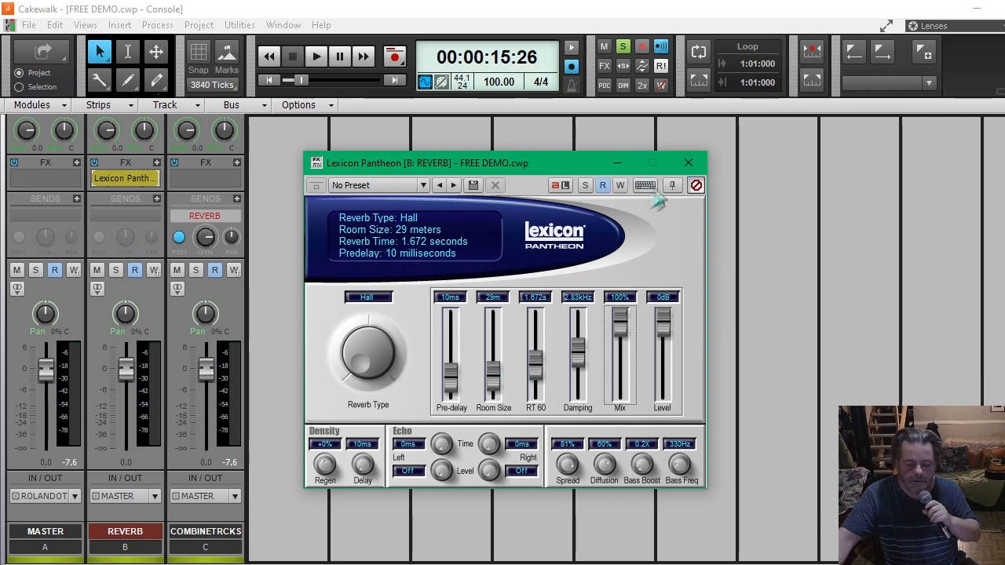
left_click(688, 161)
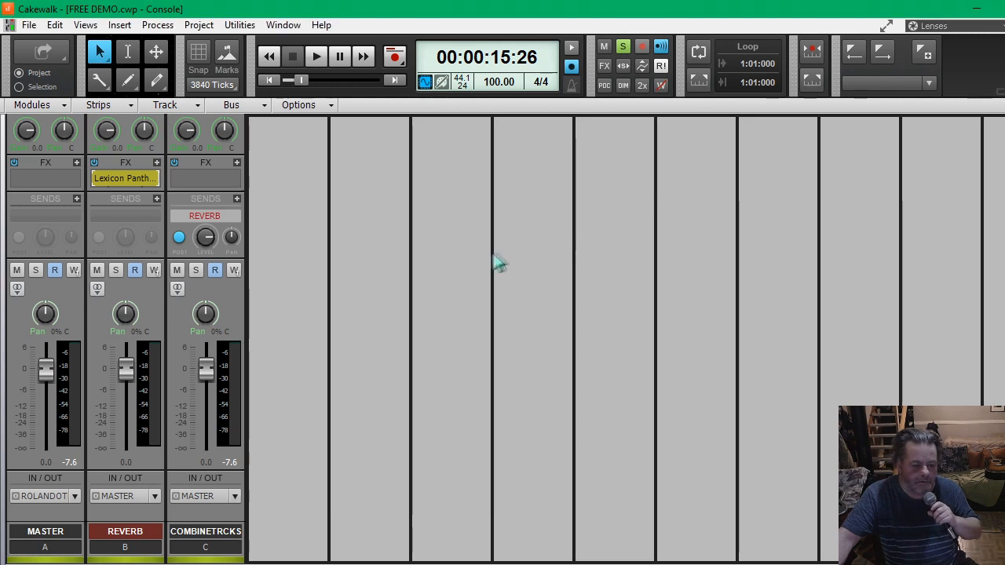
mouse_move(365, 369)
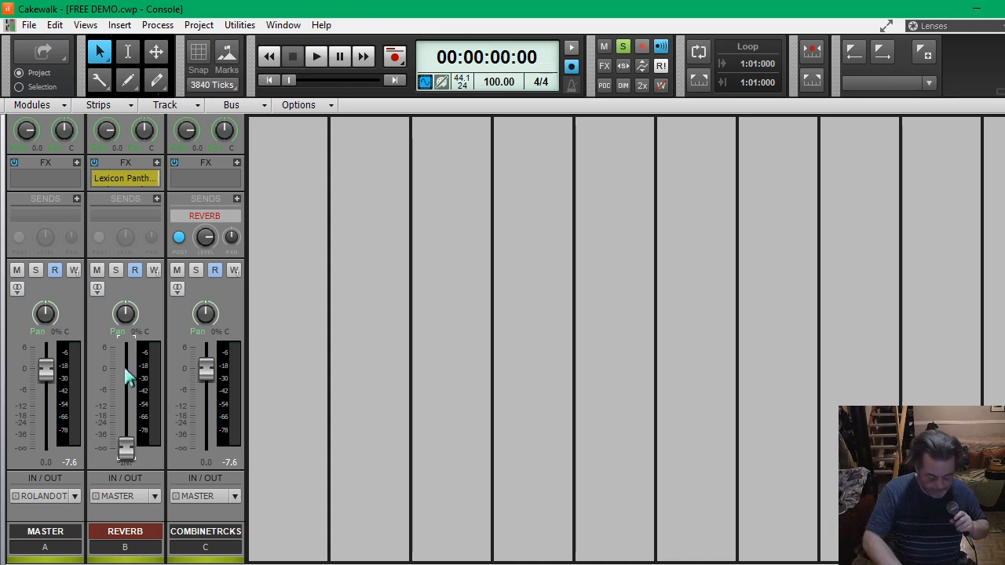
Start playback to hear the mix through the REVERB bus.
left_click(318, 57)
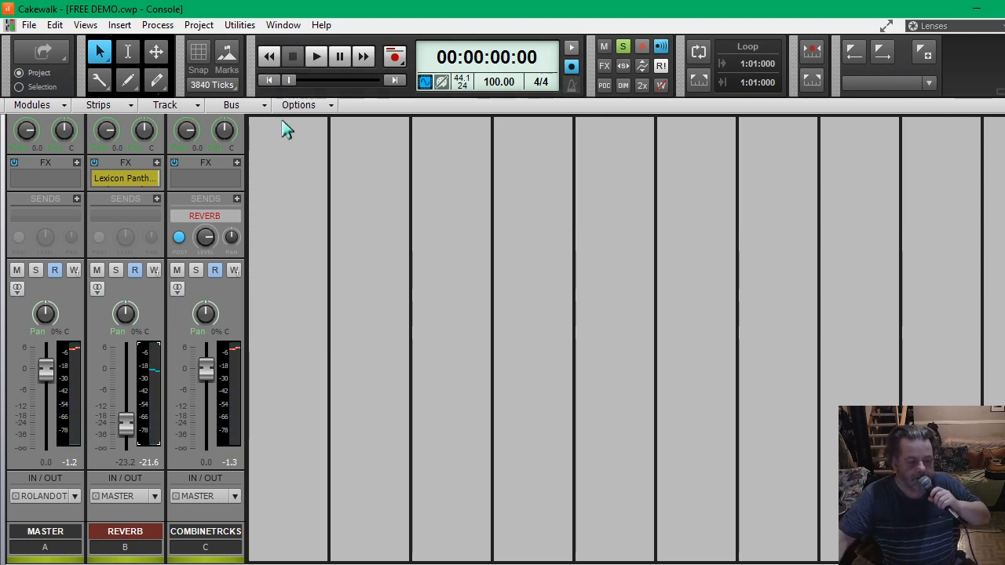
mouse_move(385, 339)
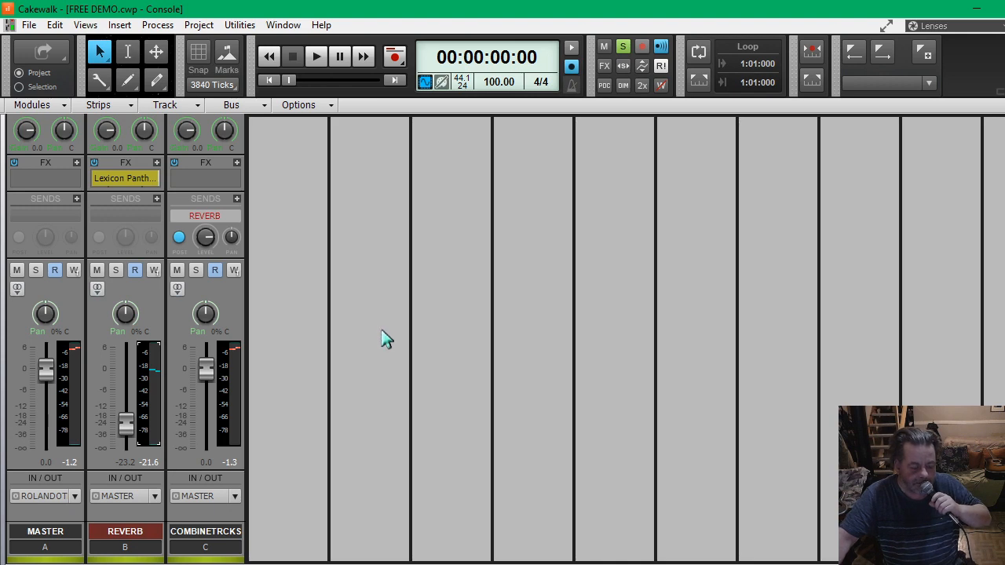